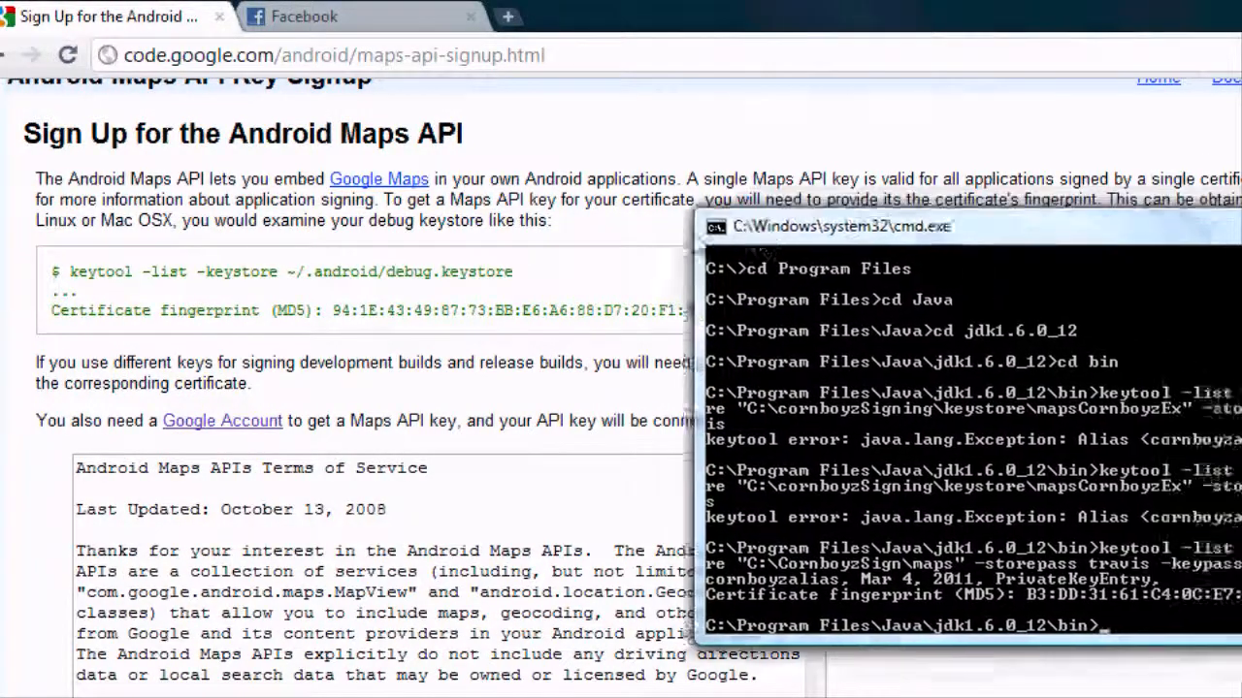
# Step: Position the keytool output beside Chrome and start entering the MD5 fingerprint 'B3:DD...' in the signup field
pyautogui.moveTo(850, 225); pyautogui.dragTo(644, 355)
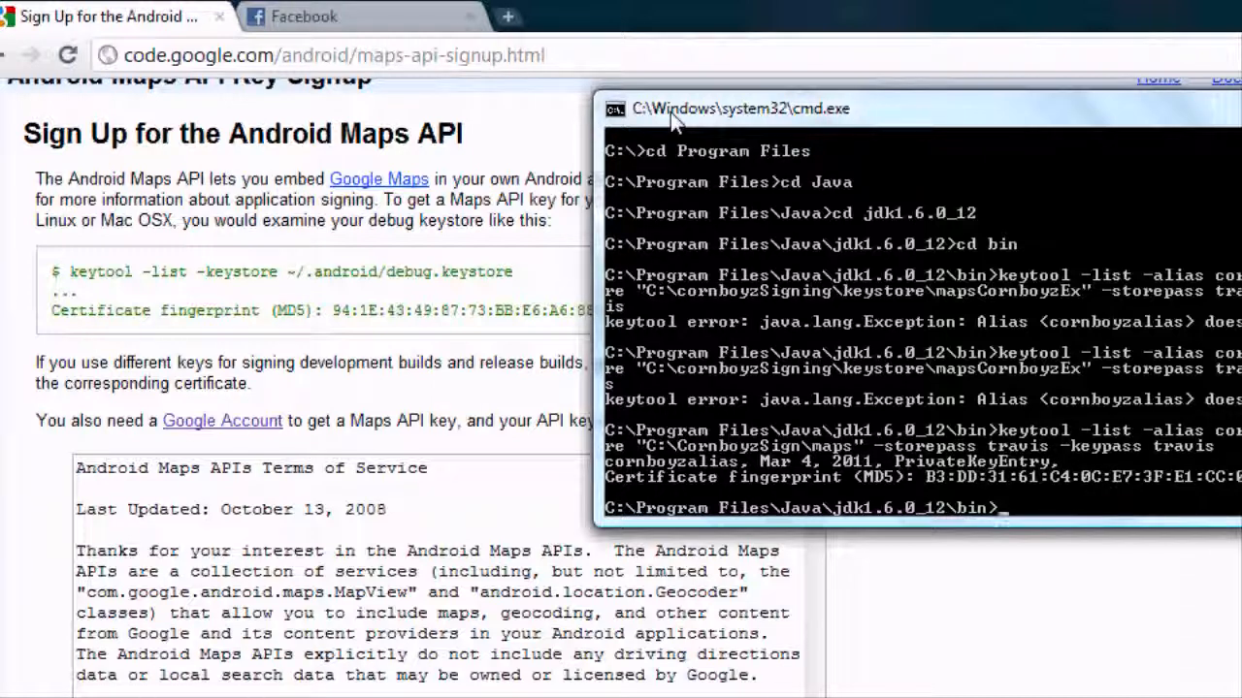
pyautogui.moveTo(650, 116)
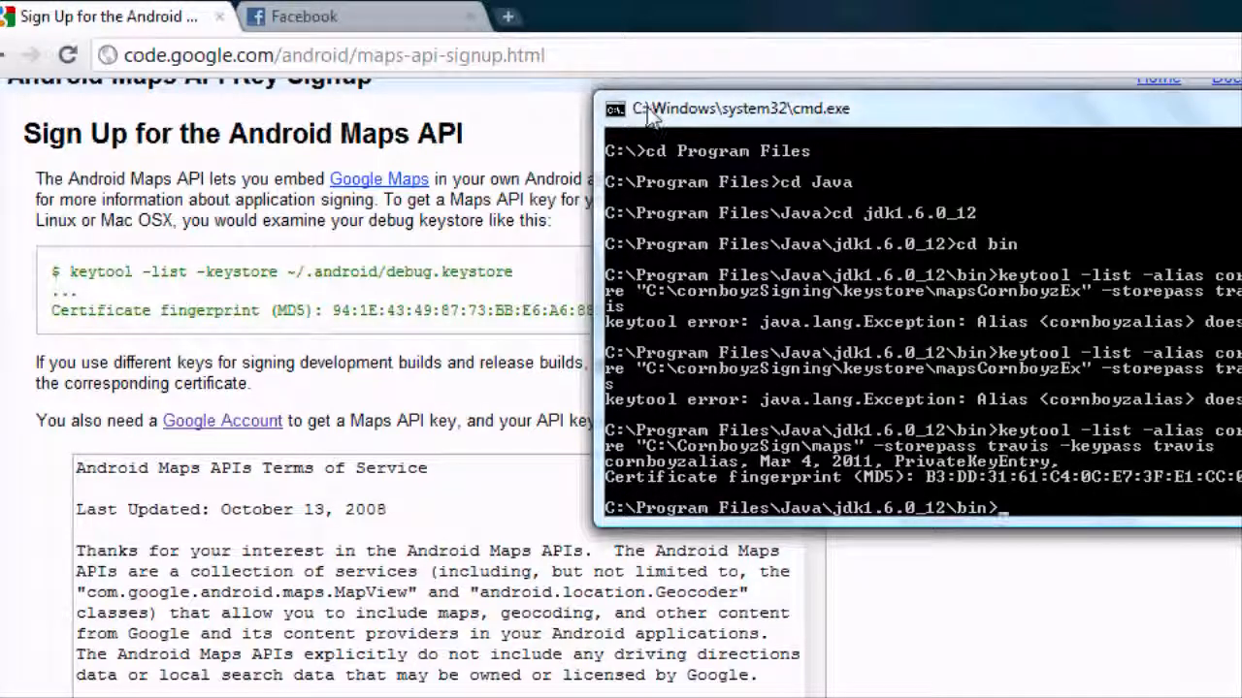
pyautogui.moveTo(683, 126)
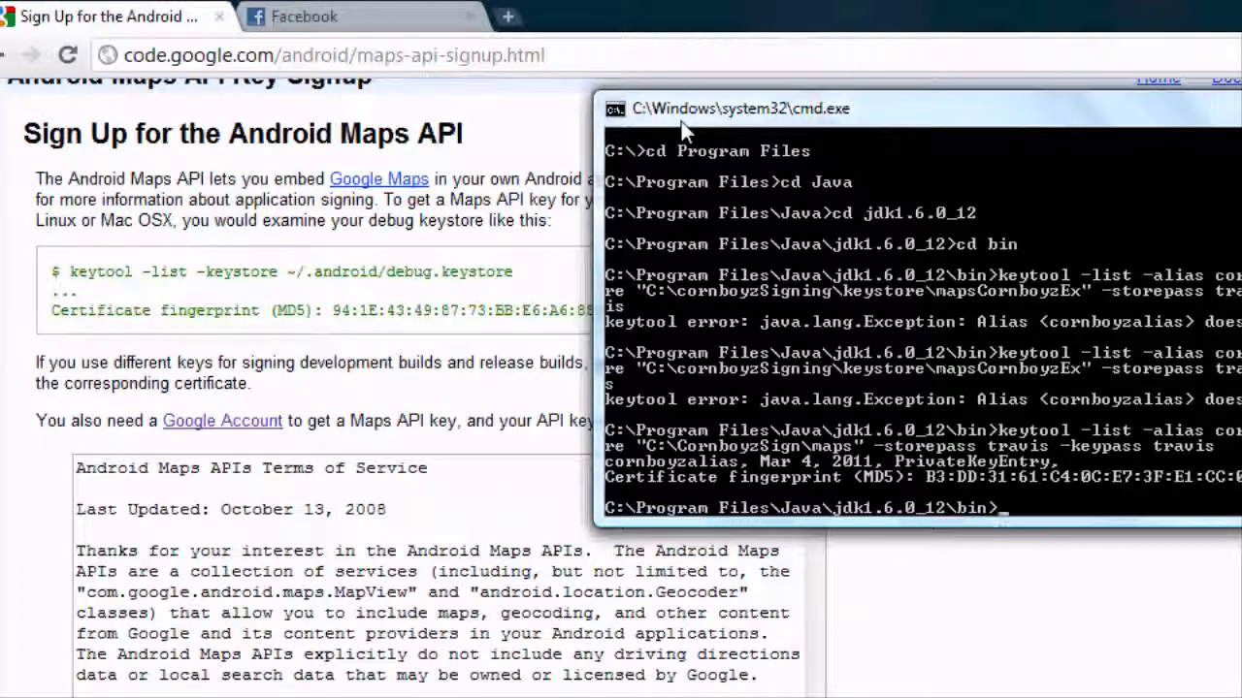
pyautogui.moveTo(531, 81)
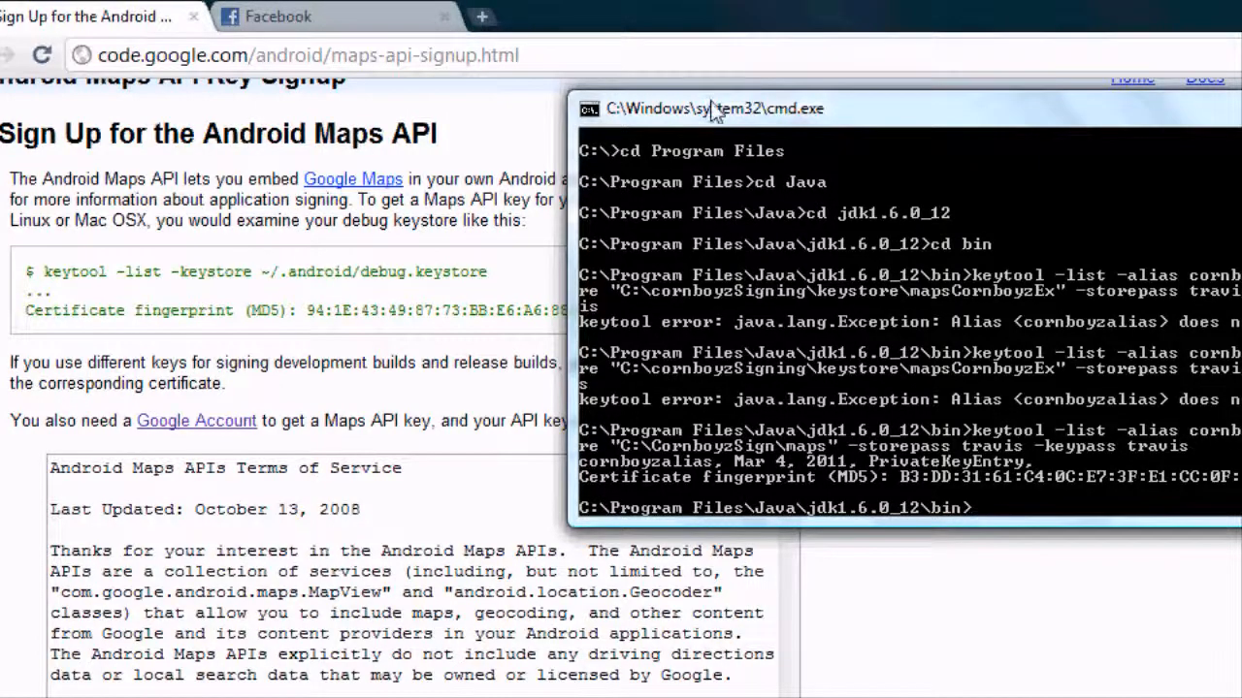
pyautogui.moveTo(714, 108); pyautogui.dragTo(485, 163)
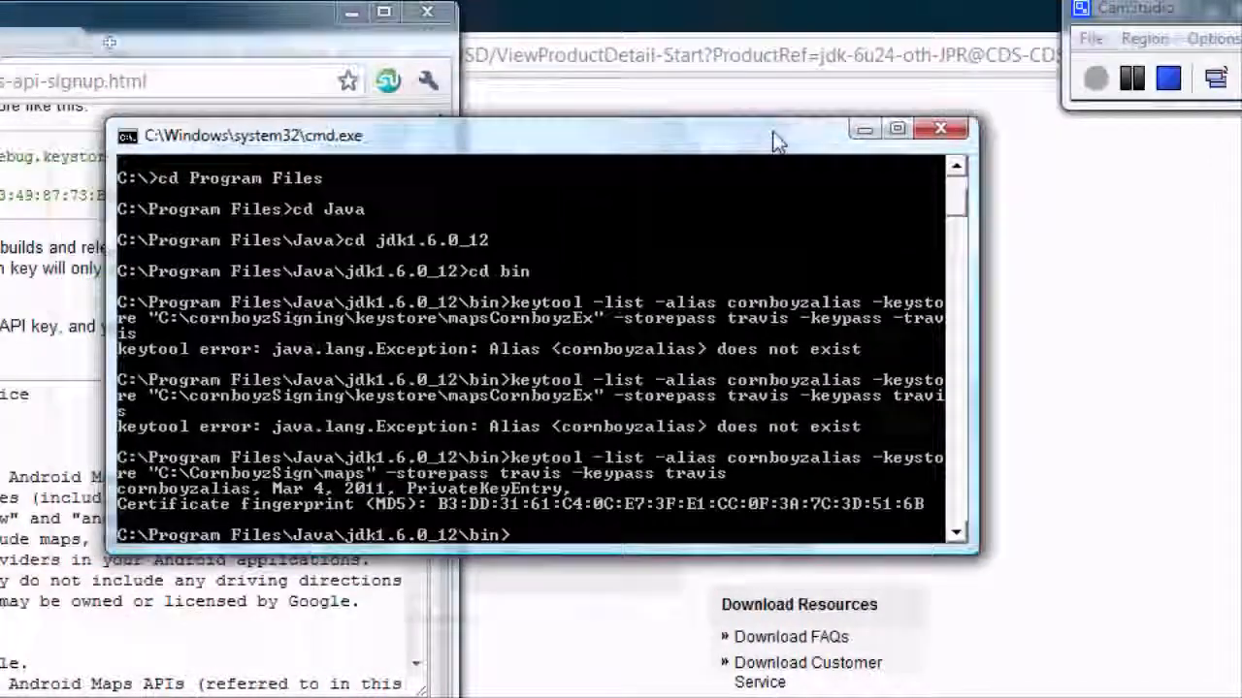
pyautogui.scroll(-3)
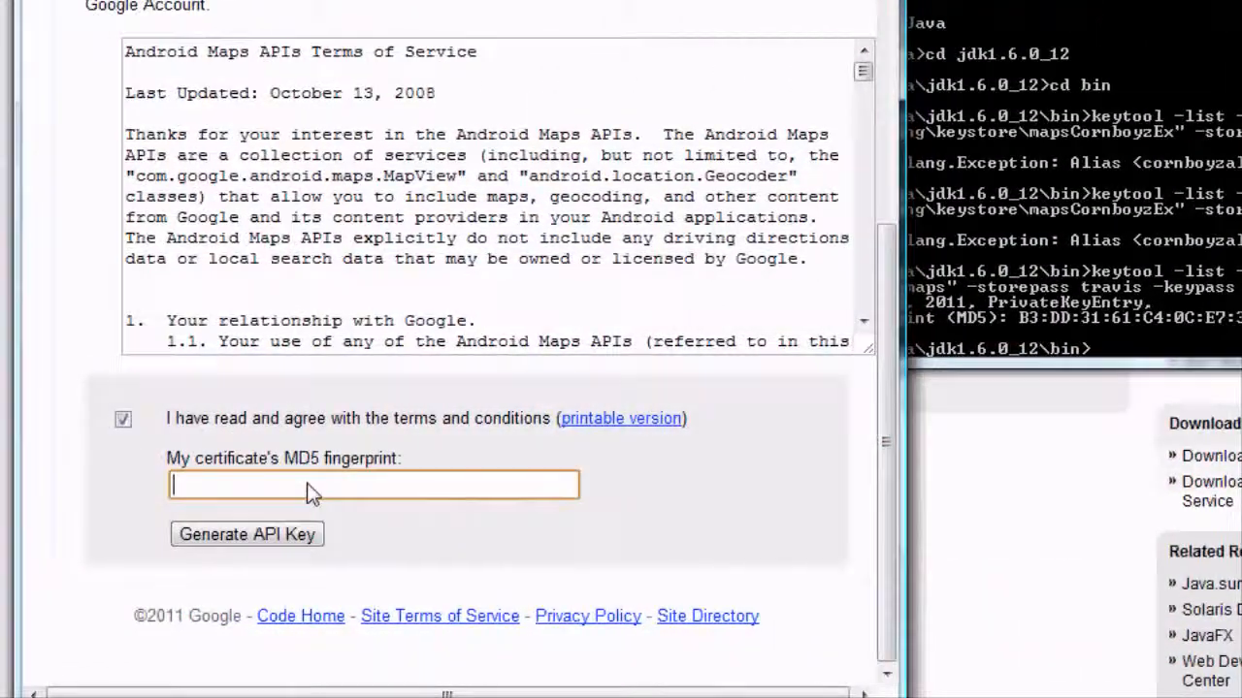
pyautogui.moveTo(659, 434)
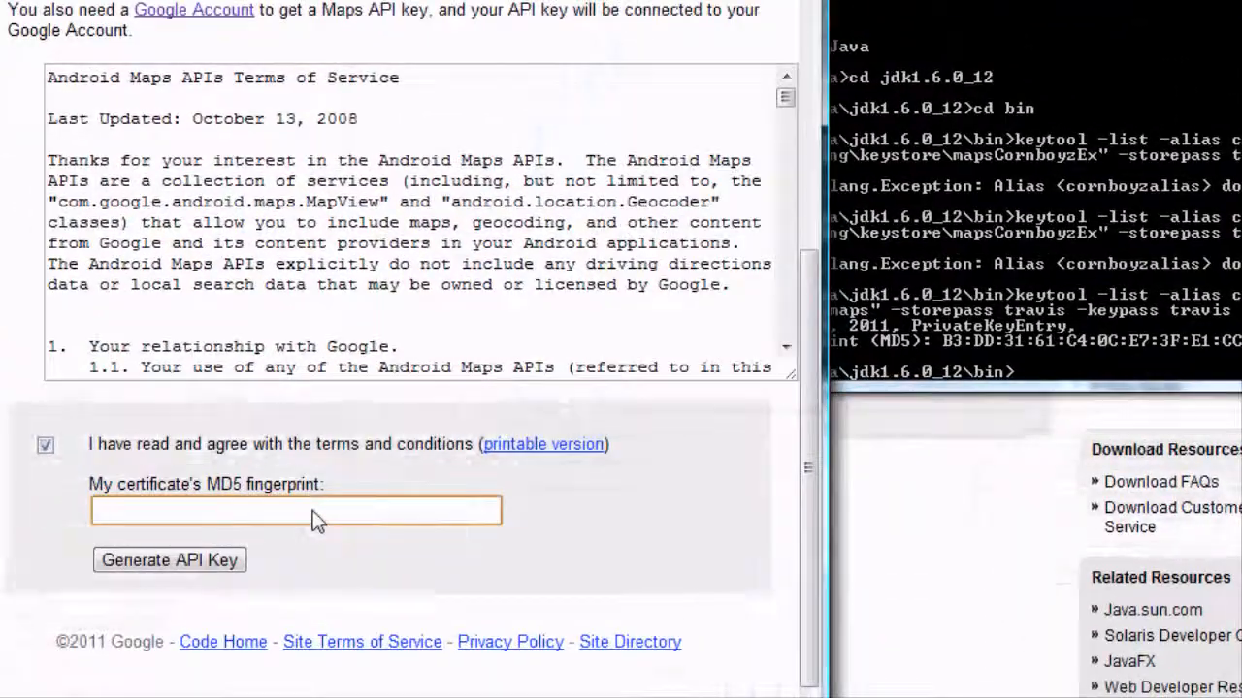
pyautogui.click(291, 512)
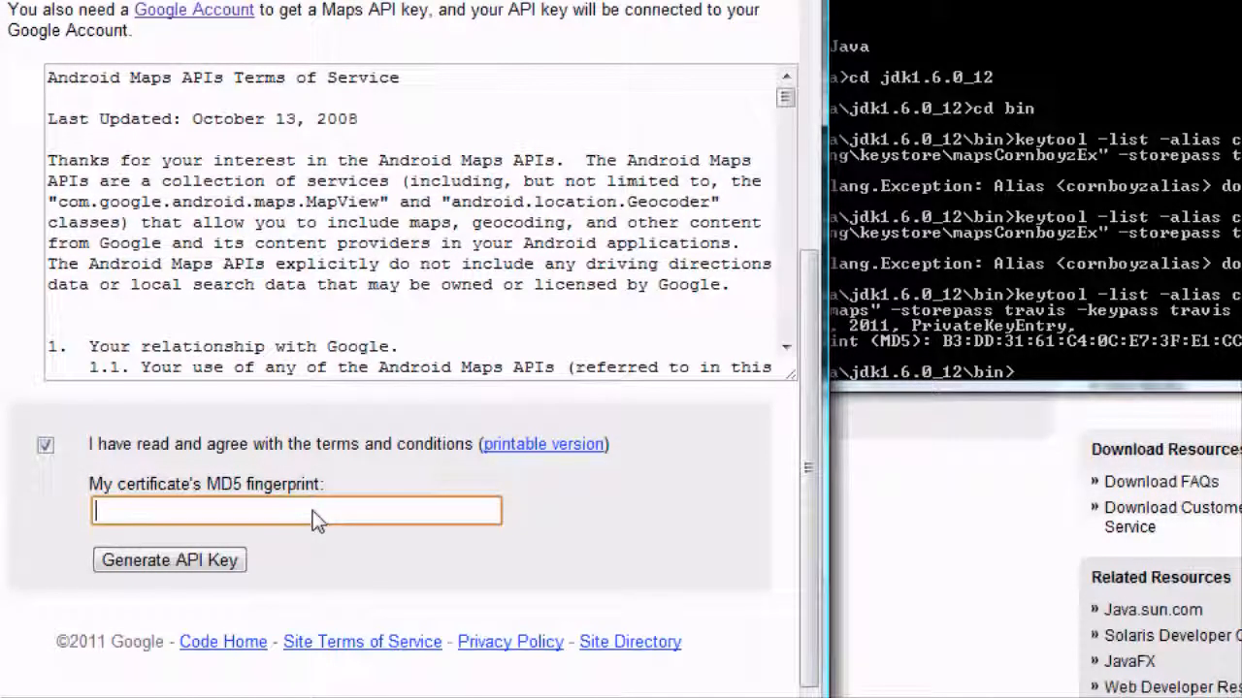
pyautogui.write('B3')
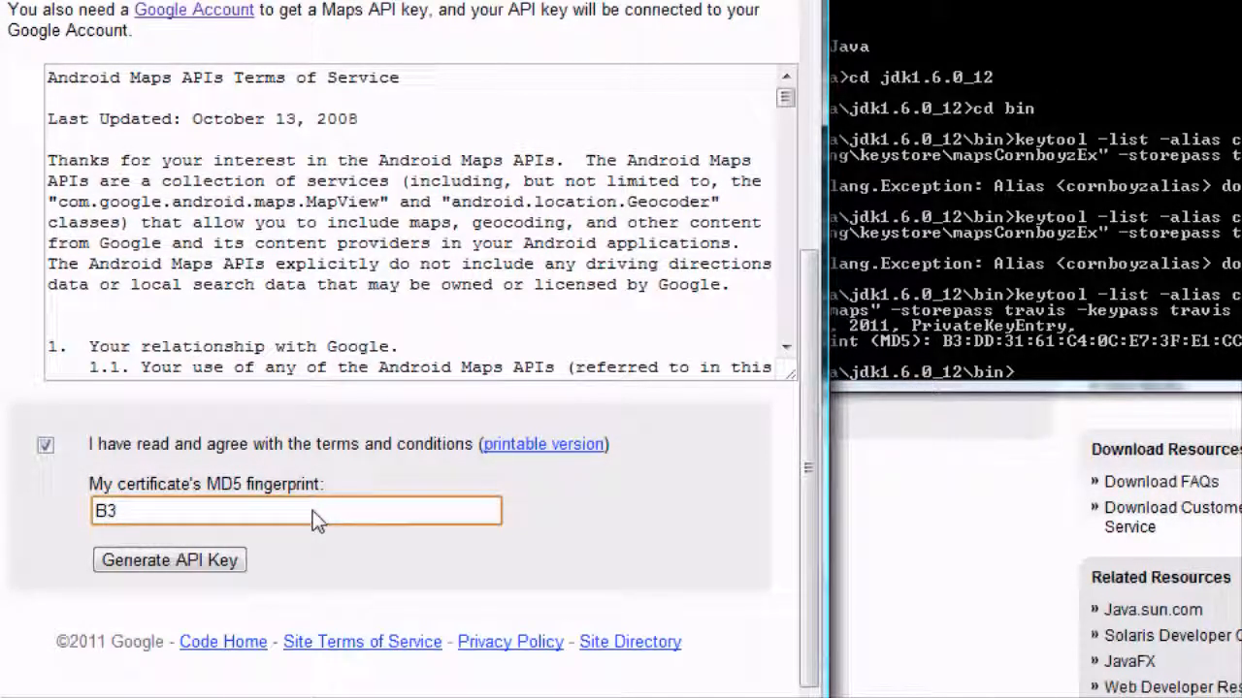
pyautogui.write(':dd')
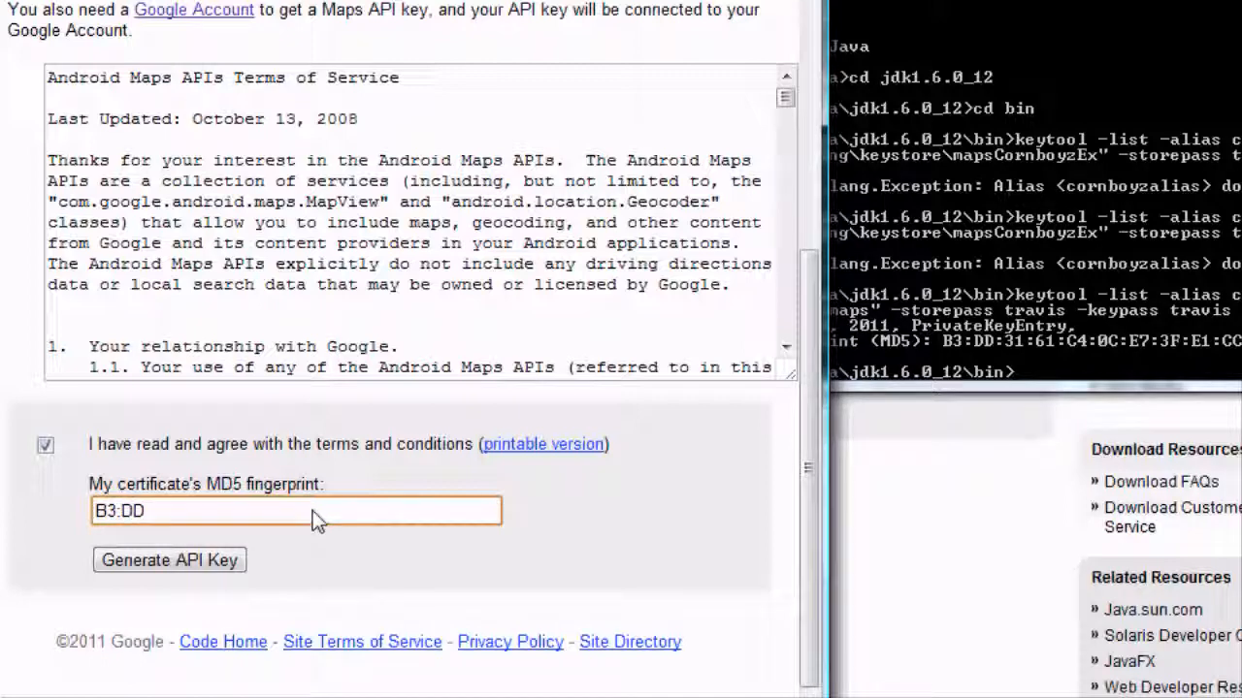
pyautogui.moveTo(476, 423)
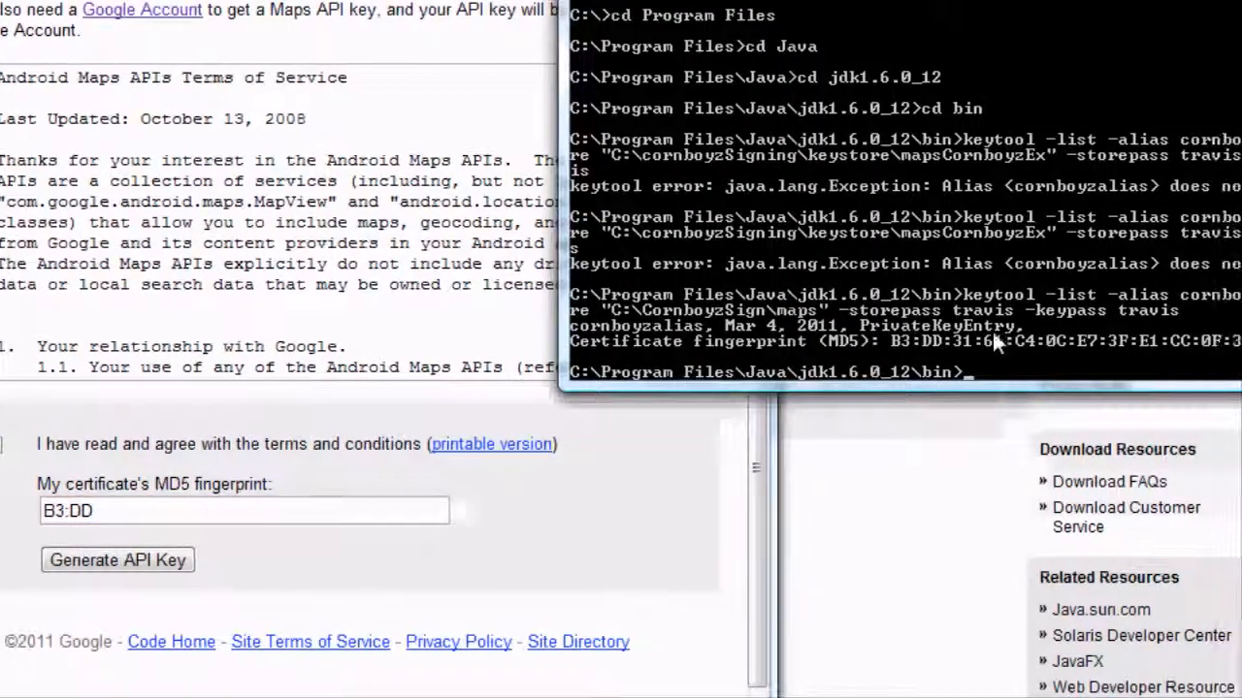
# Step: Finish typing the remaining fingerprint bytes (...31:61:...:C4:...:0) into the signup form
pyautogui.click(124, 444)
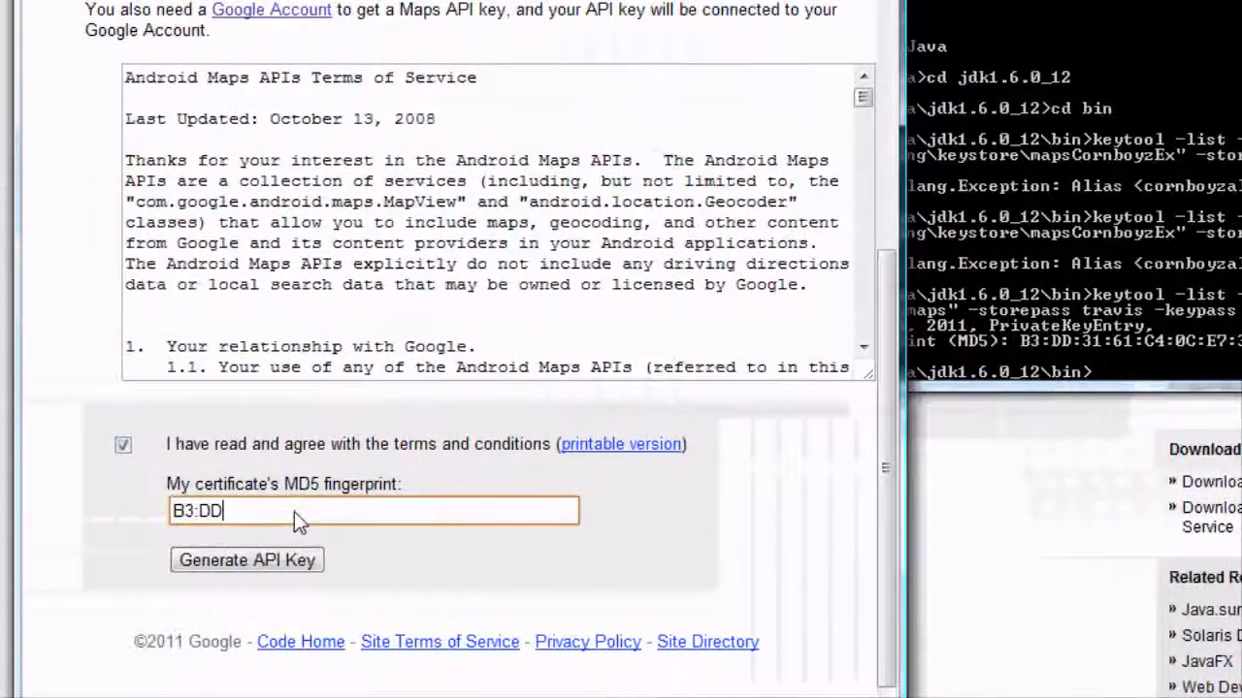
pyautogui.write(':')
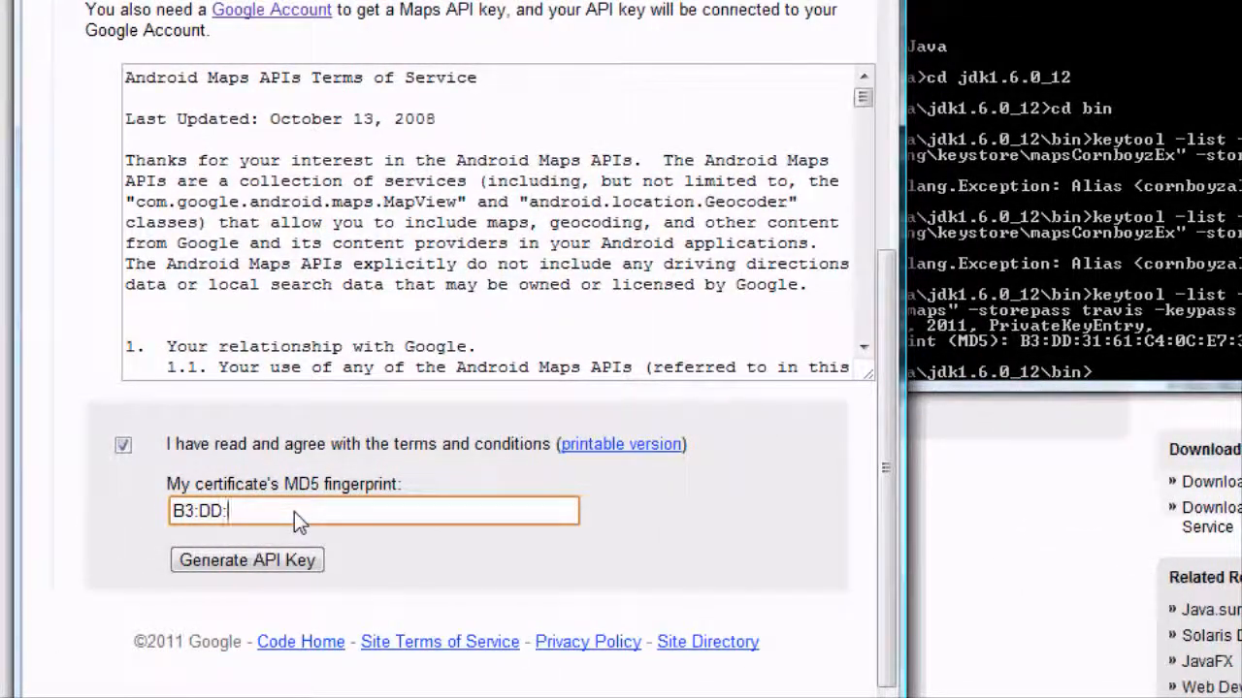
pyautogui.write('31:')
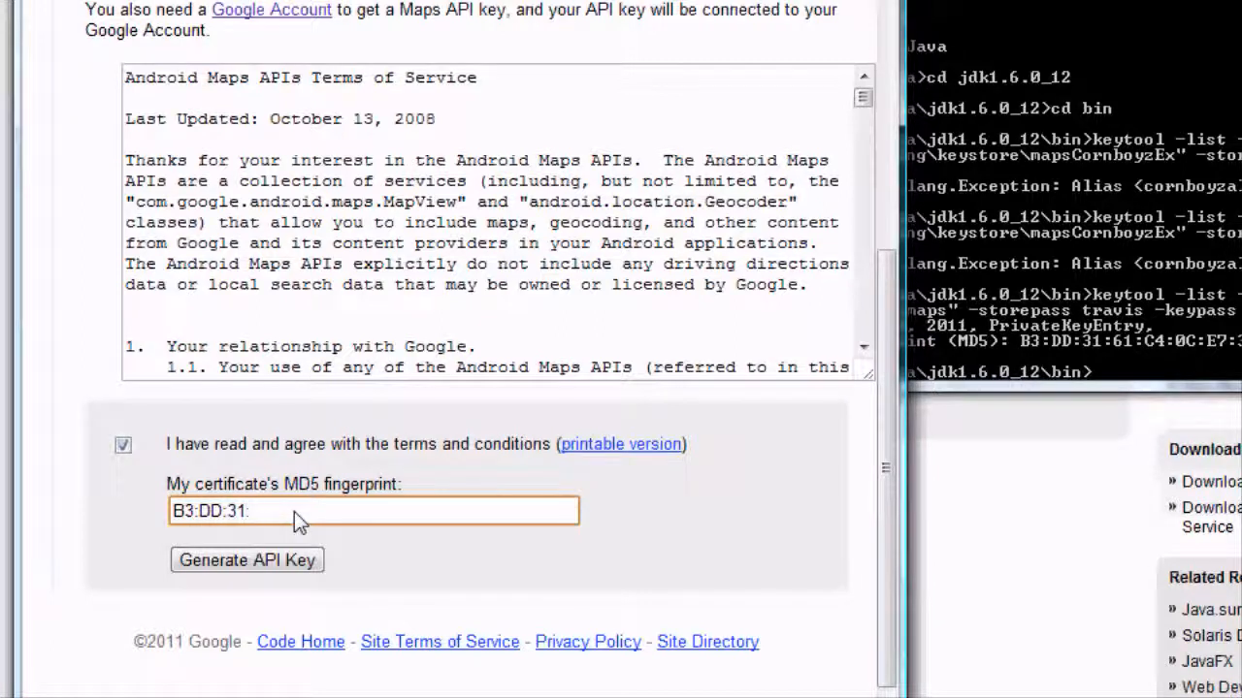
pyautogui.write('61:')
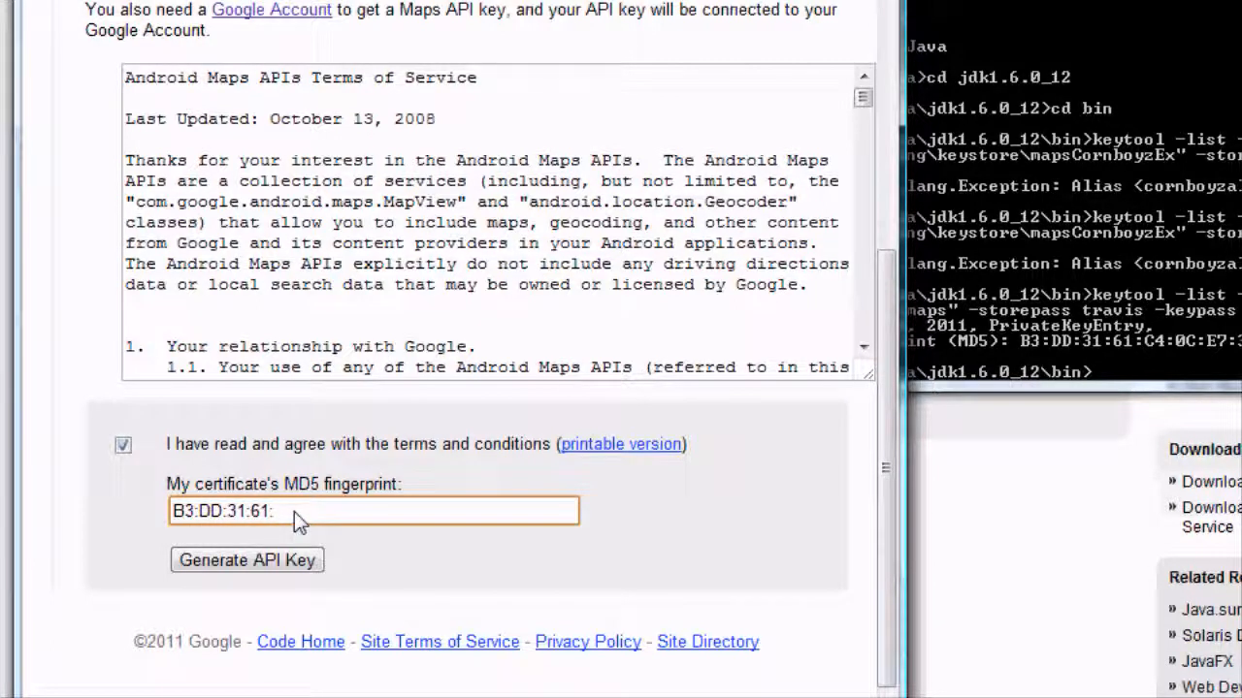
pyautogui.write(':C4')
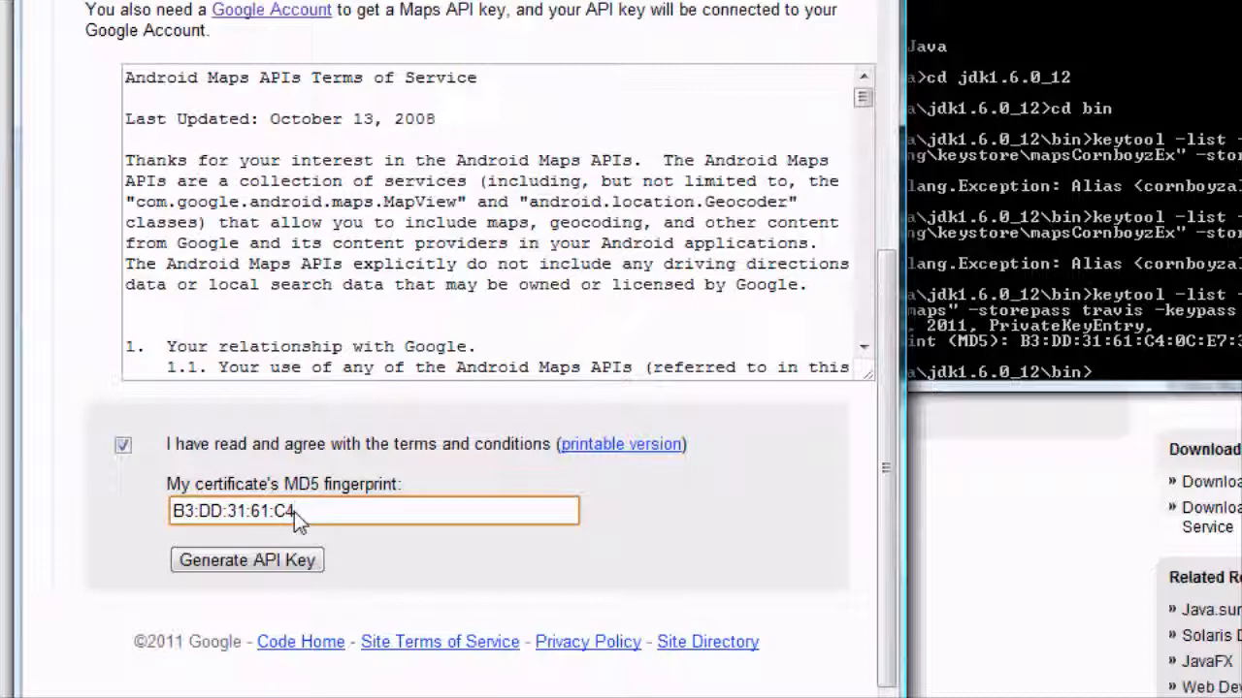
pyautogui.write(':0')
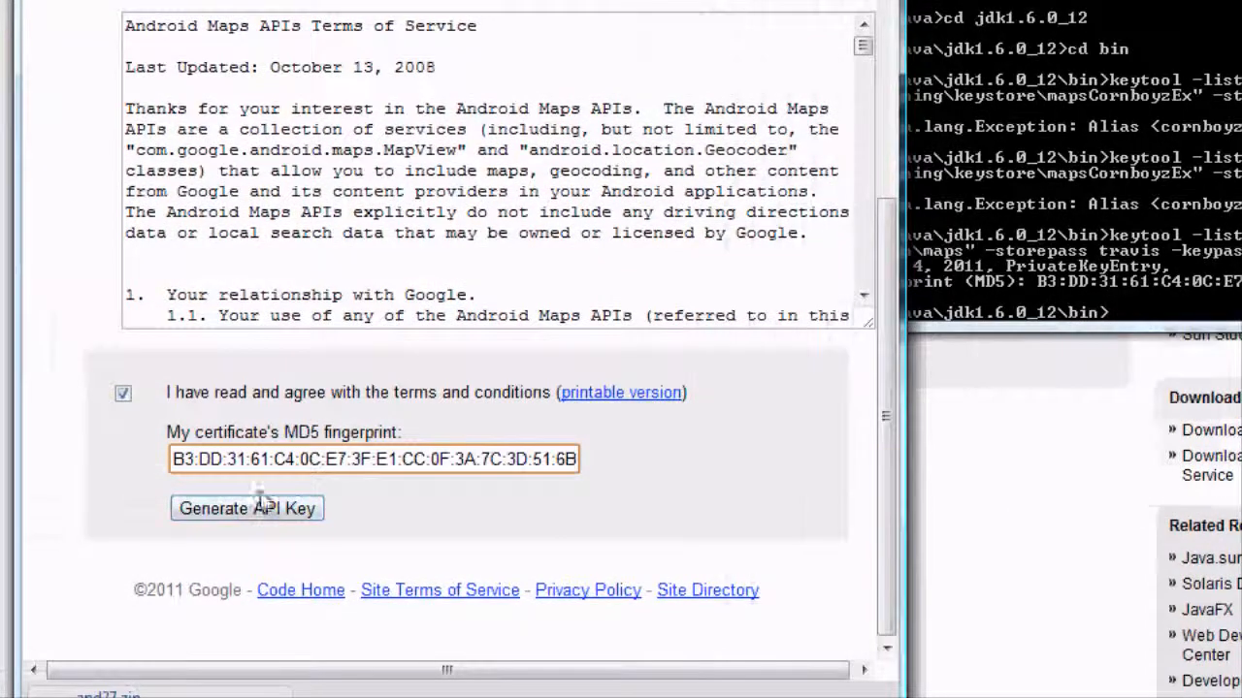
# Step: Generate the Android Maps API key and review the returned key and sample MapView XML
pyautogui.click(247, 508)
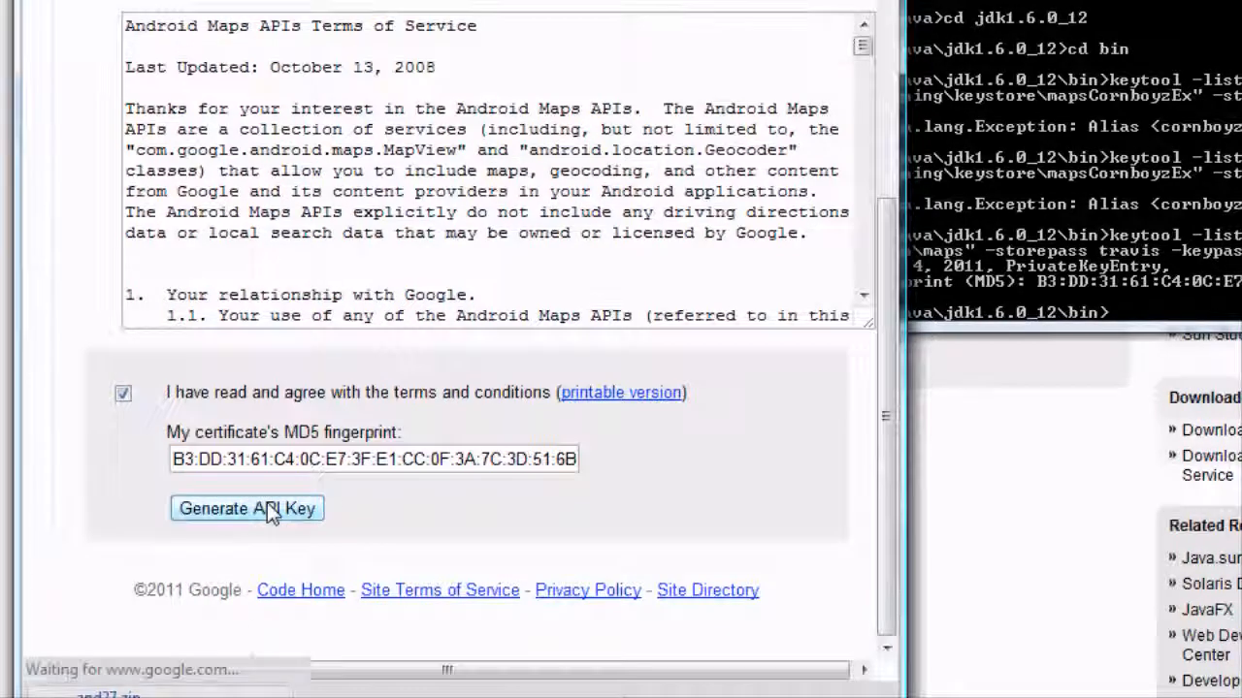
pyautogui.click(247, 508)
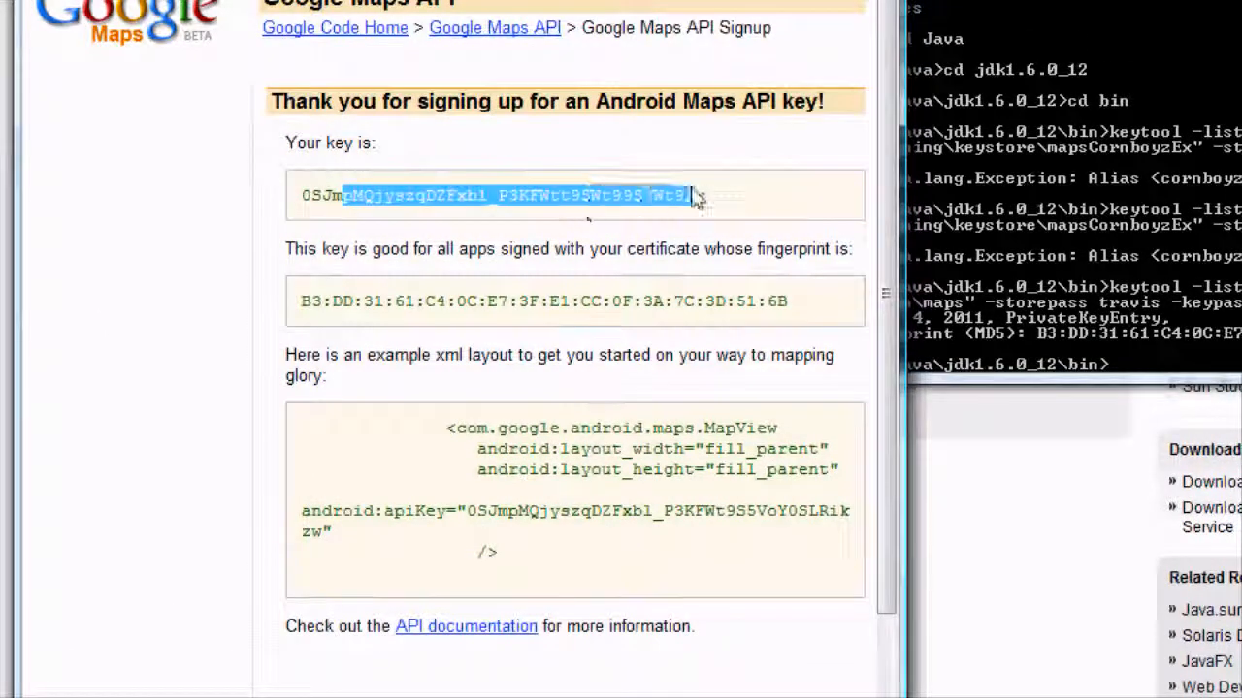
pyautogui.scroll(-3)
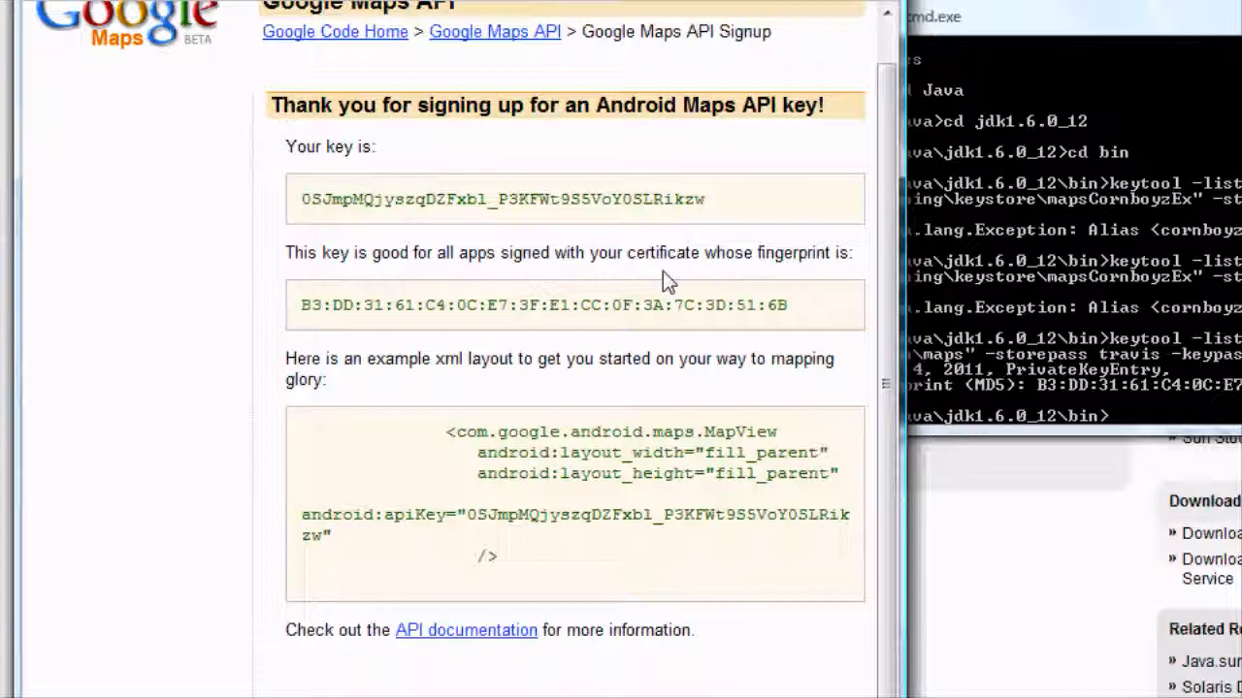
pyautogui.moveTo(915, 367)
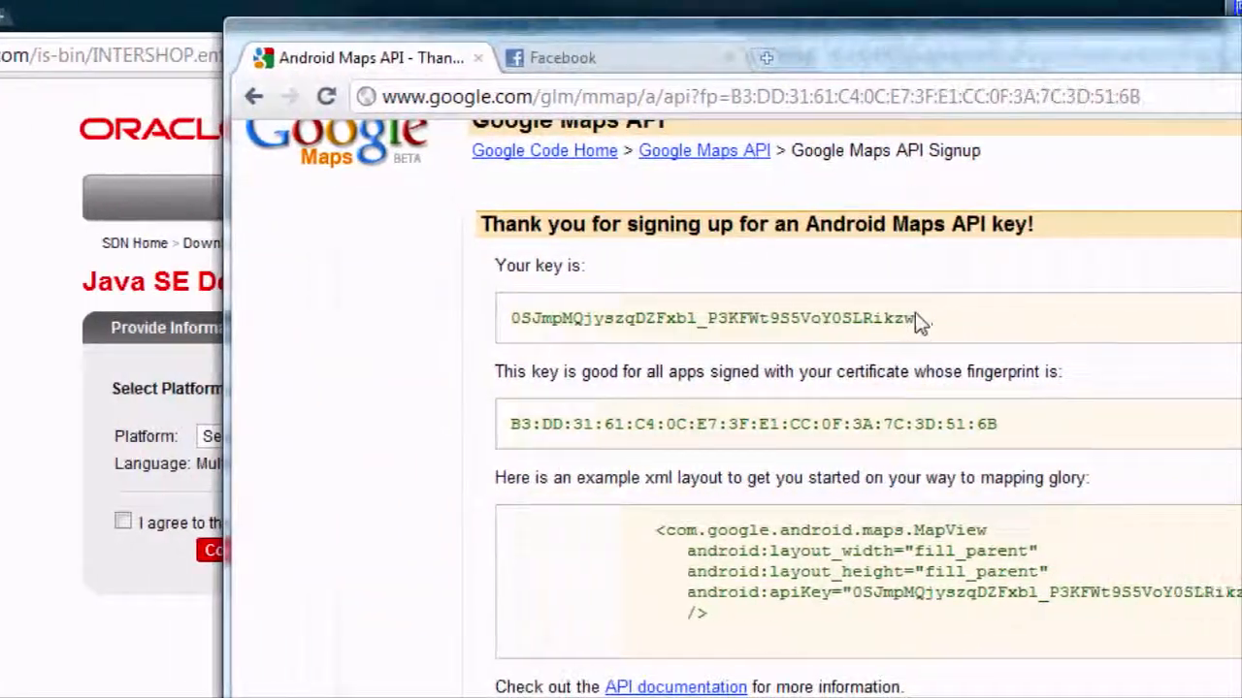
pyautogui.scroll(-3)
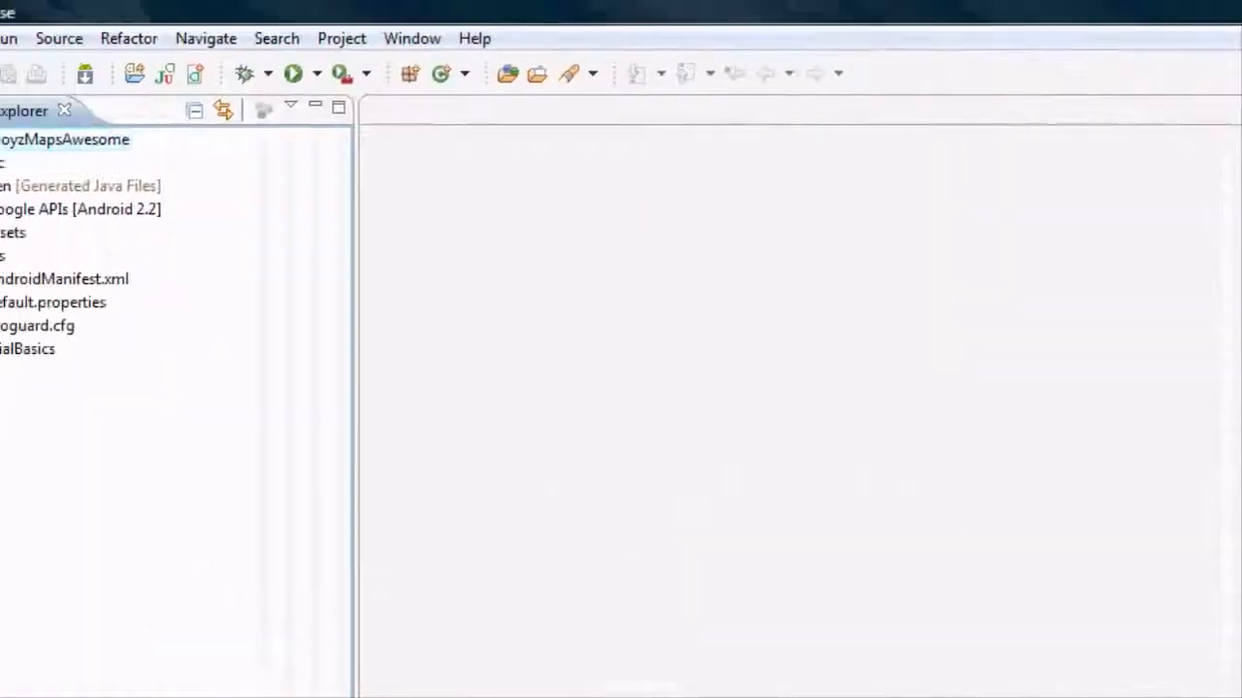
# Step: Open res/layout/main.xml and add a fill_parent MapView with android:apiKey inside the LinearLayout
pyautogui.click(48, 163)
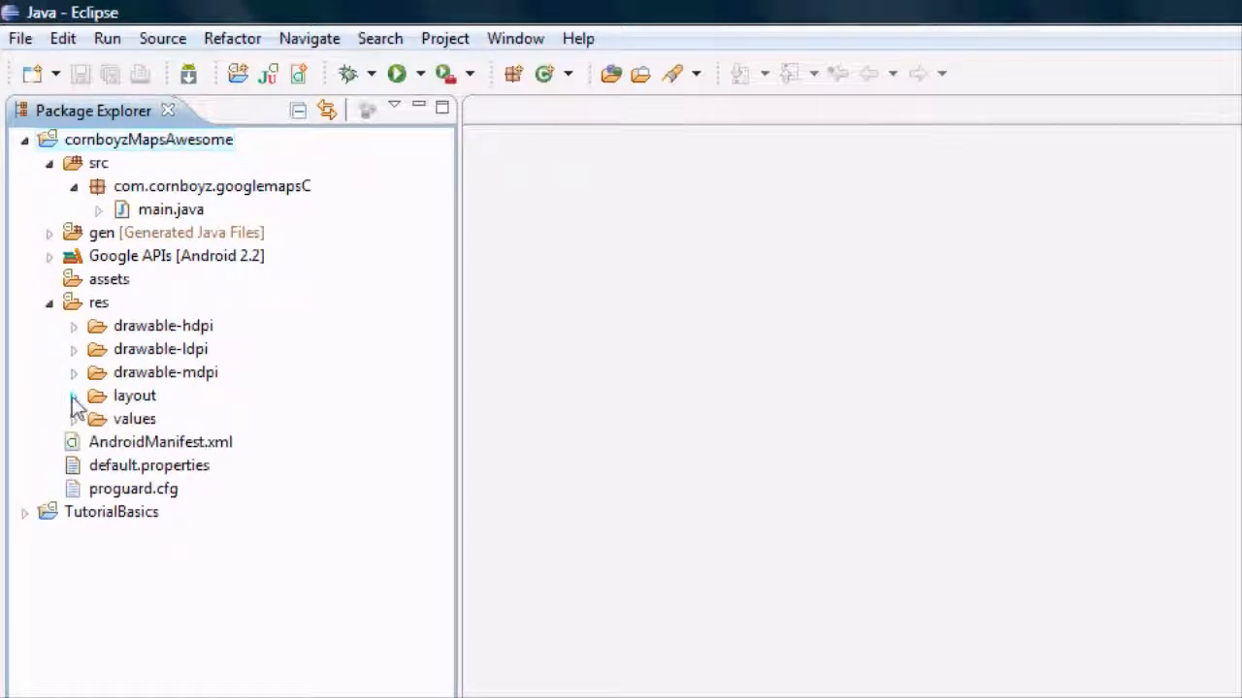
pyautogui.click(73, 395)
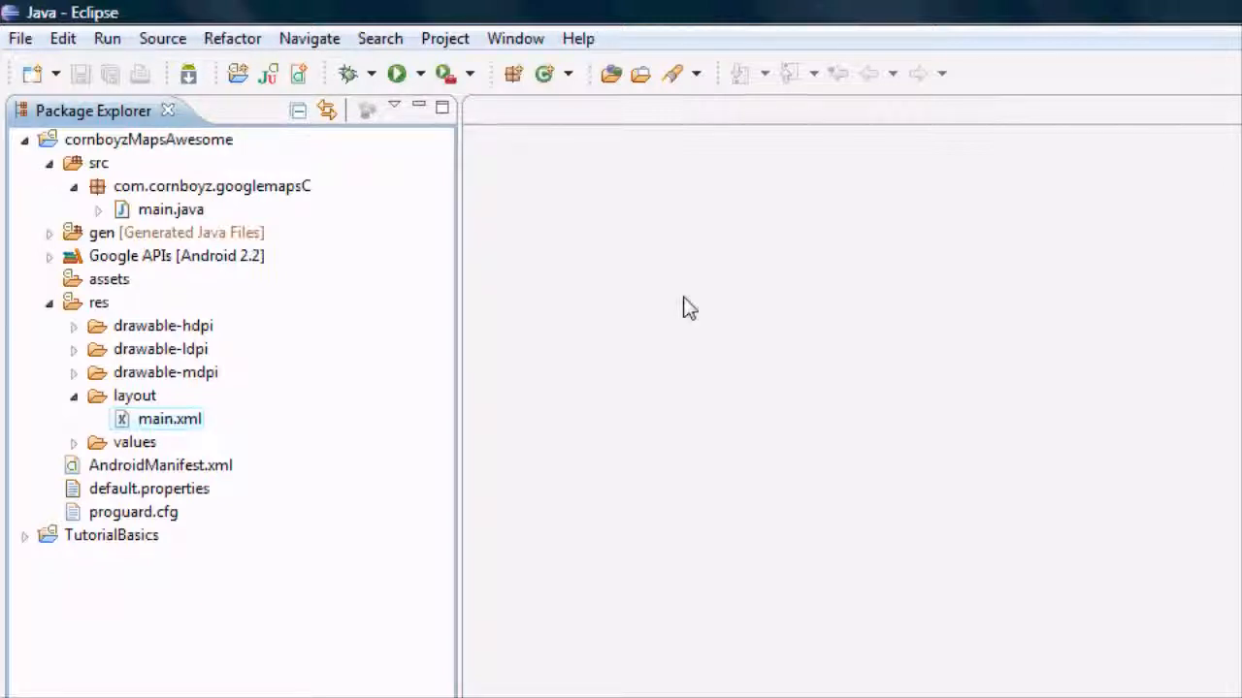
pyautogui.doubleClick(169, 419)
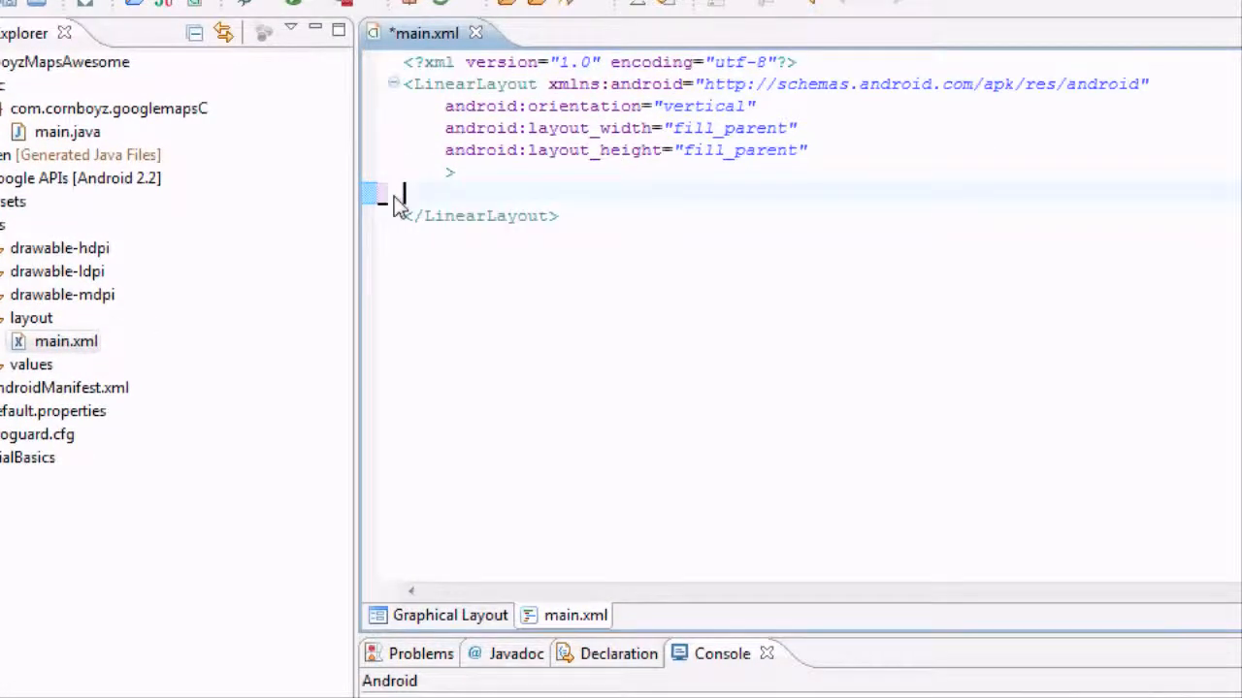
pyautogui.click(796, 679)
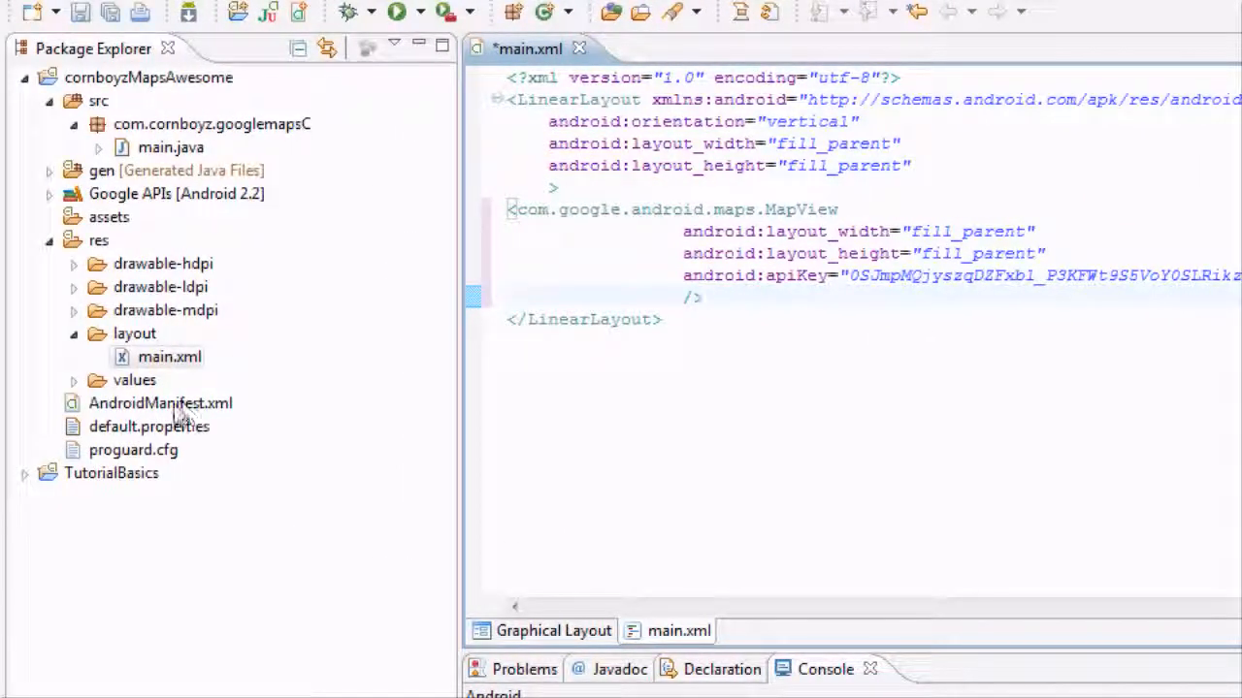
# Step: Open AndroidManifest.xml and begin a uses-library element with android:name="" inside <application>
pyautogui.doubleClick(159, 401)
pyautogui.write('<uses-library')
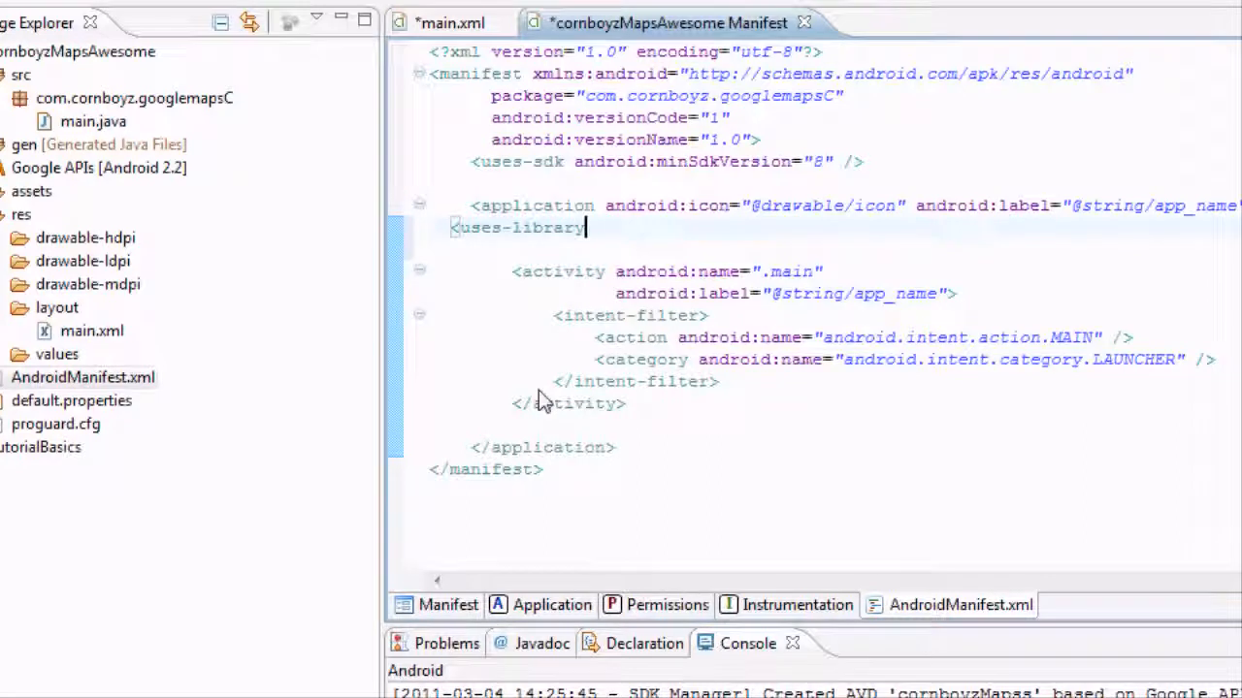
pyautogui.write('android')
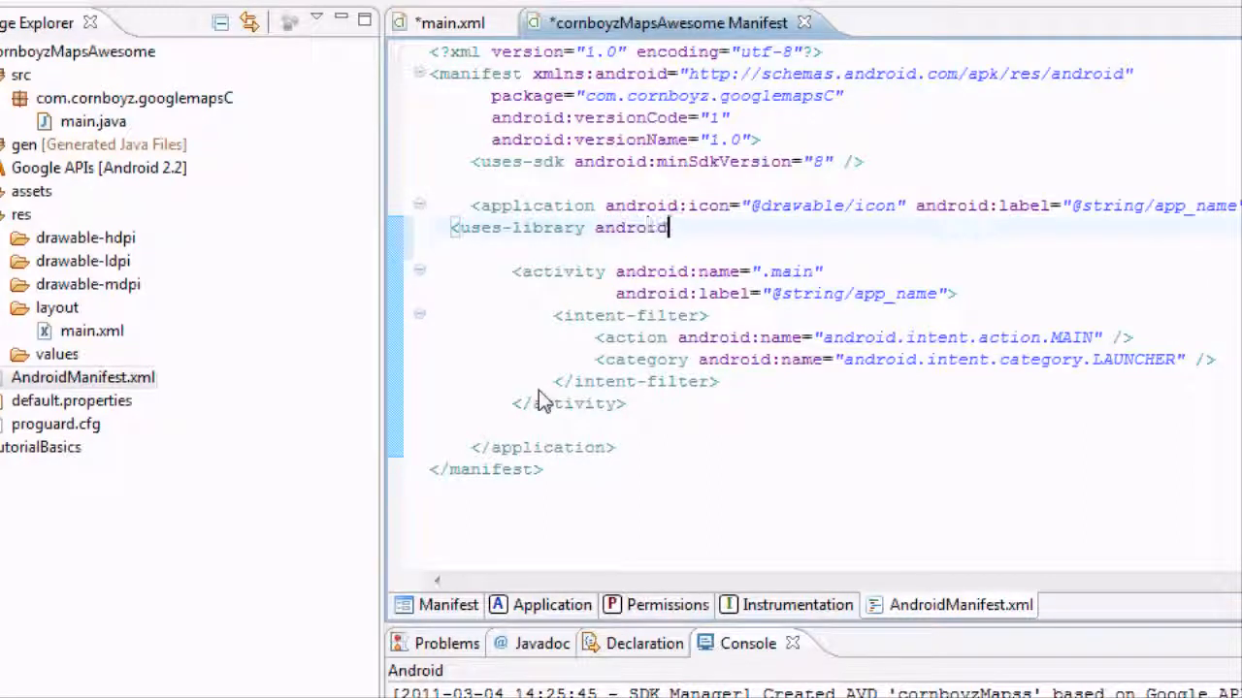
pyautogui.write(':')
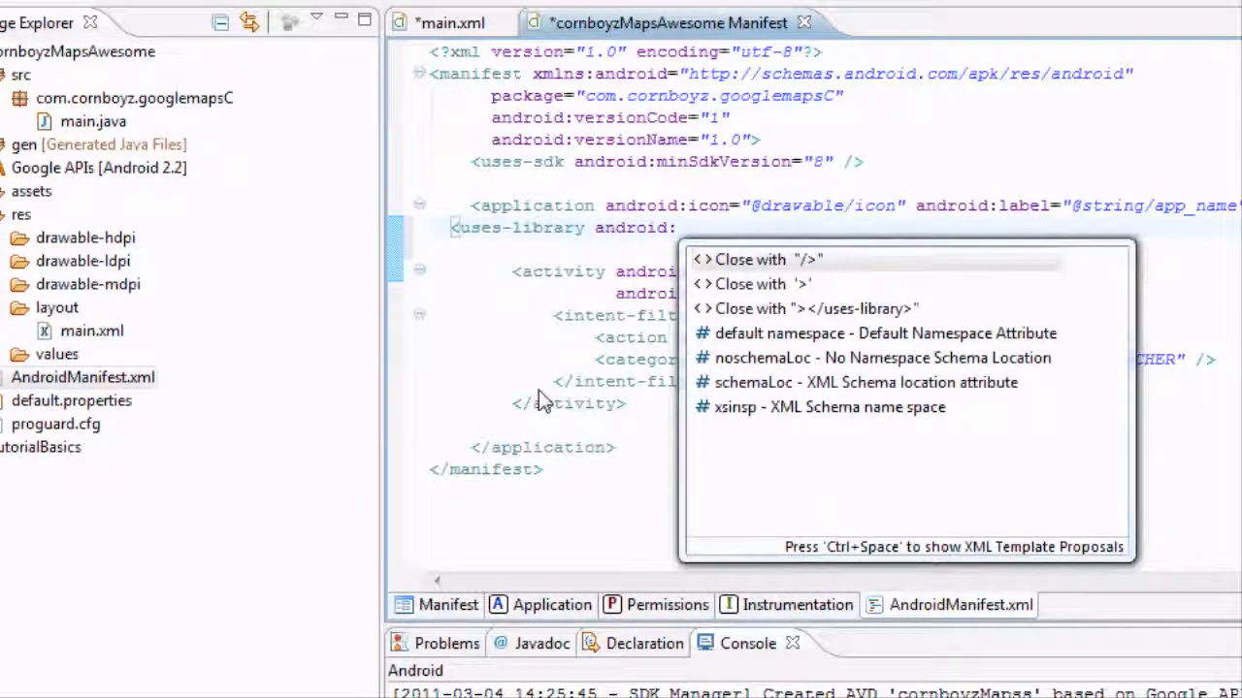
pyautogui.write('nam')
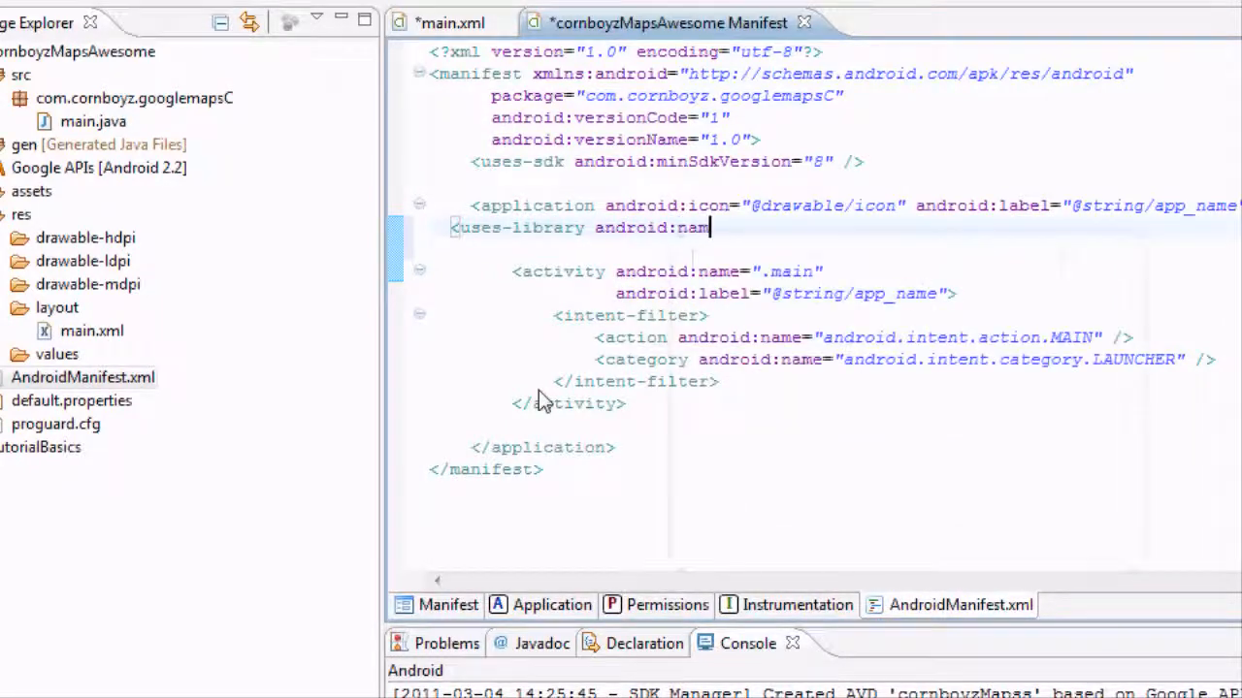
pyautogui.write('e:')
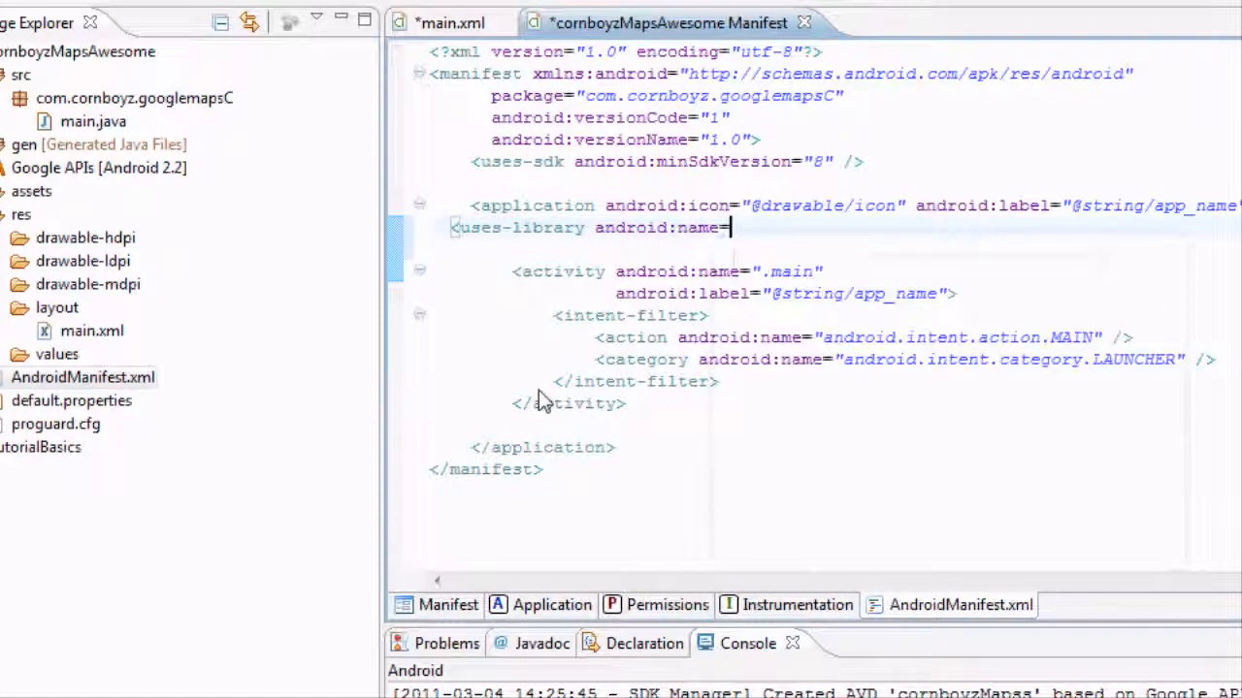
pyautogui.write('""')
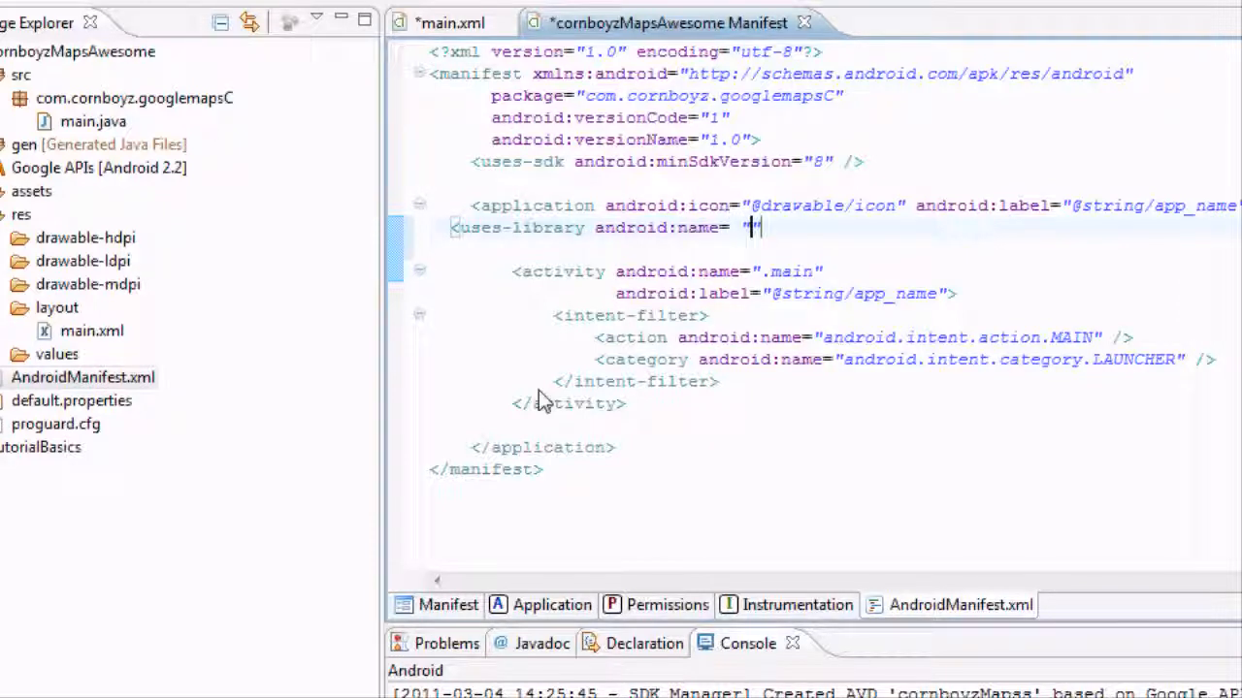
# Step: Complete the element as <uses-library android:name="com.google.android.maps" />
pyautogui.write('g')
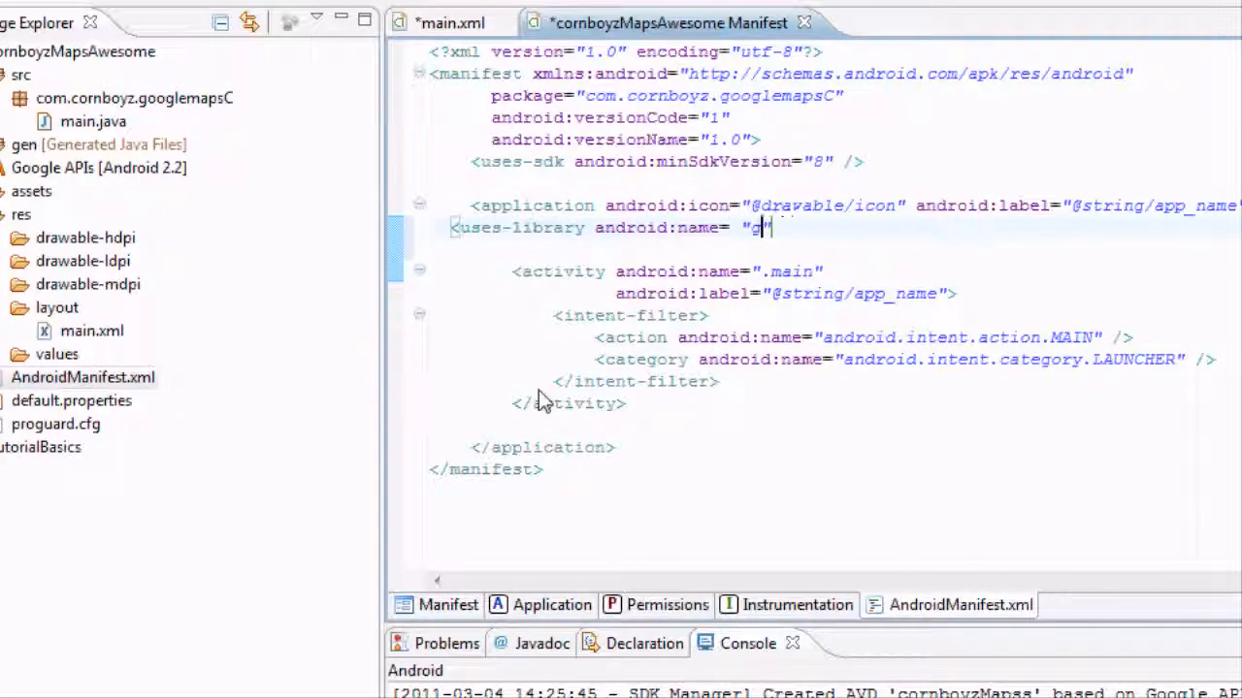
pyautogui.write('om.google.')
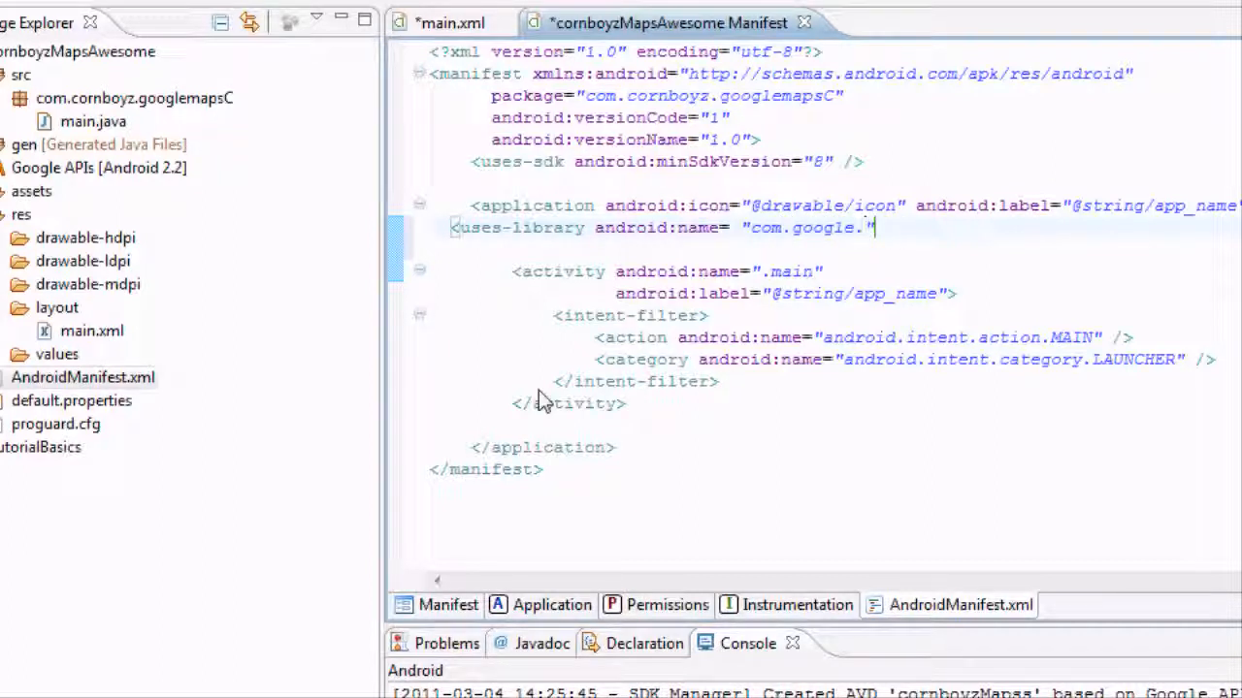
pyautogui.write('android')
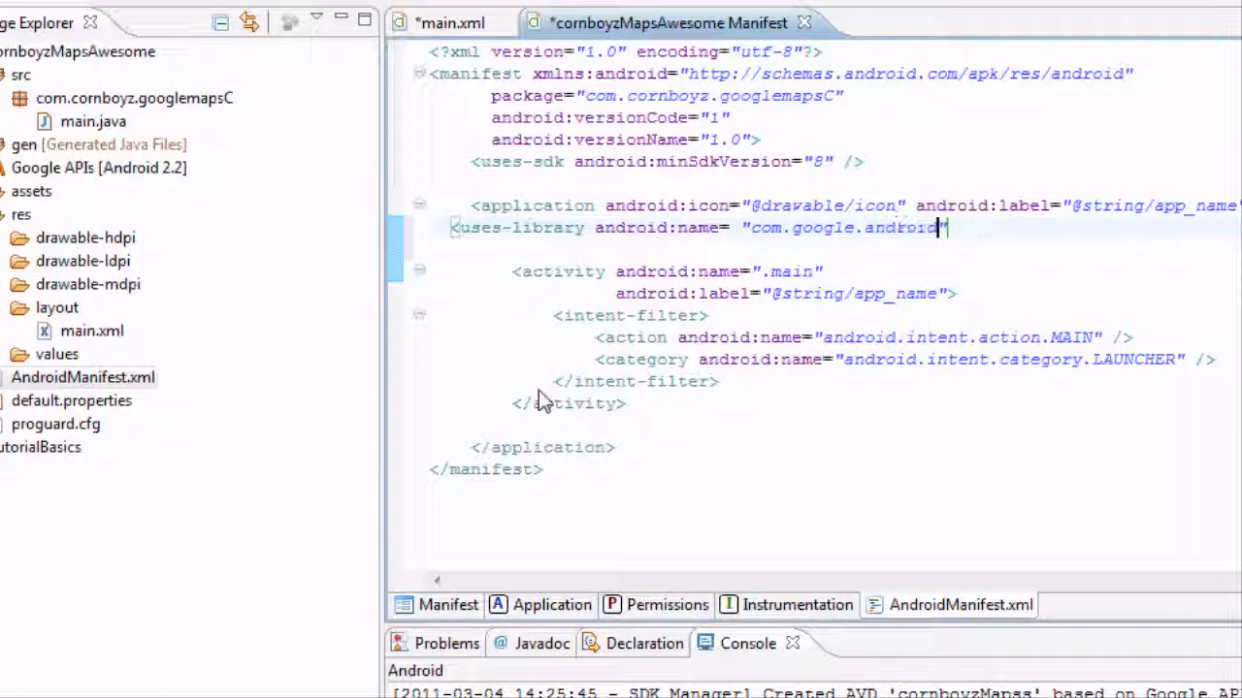
pyautogui.write('.m')
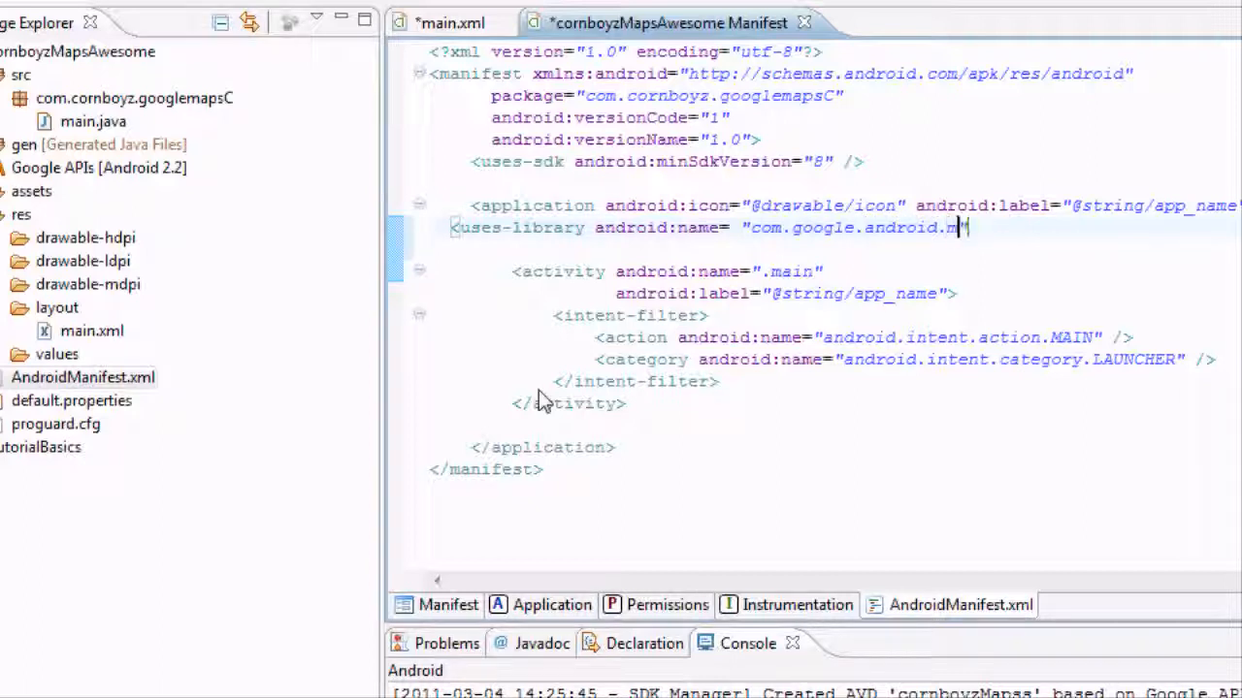
pyautogui.write('aps"')
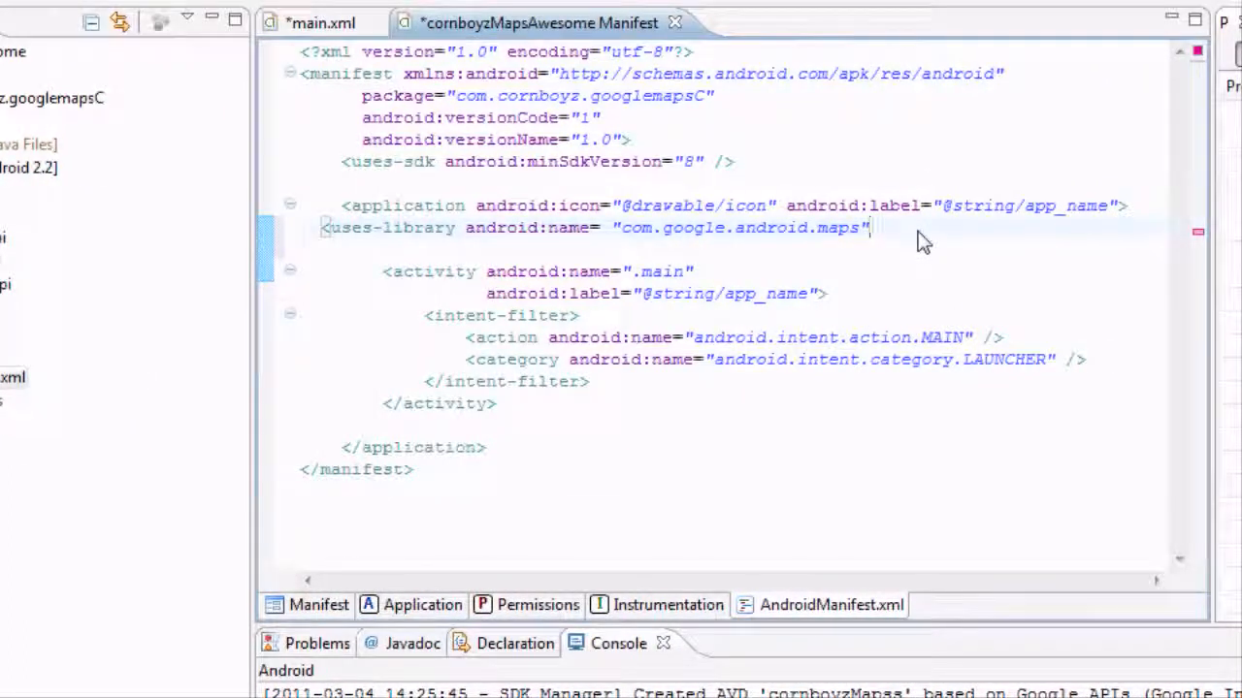
pyautogui.write('/>')
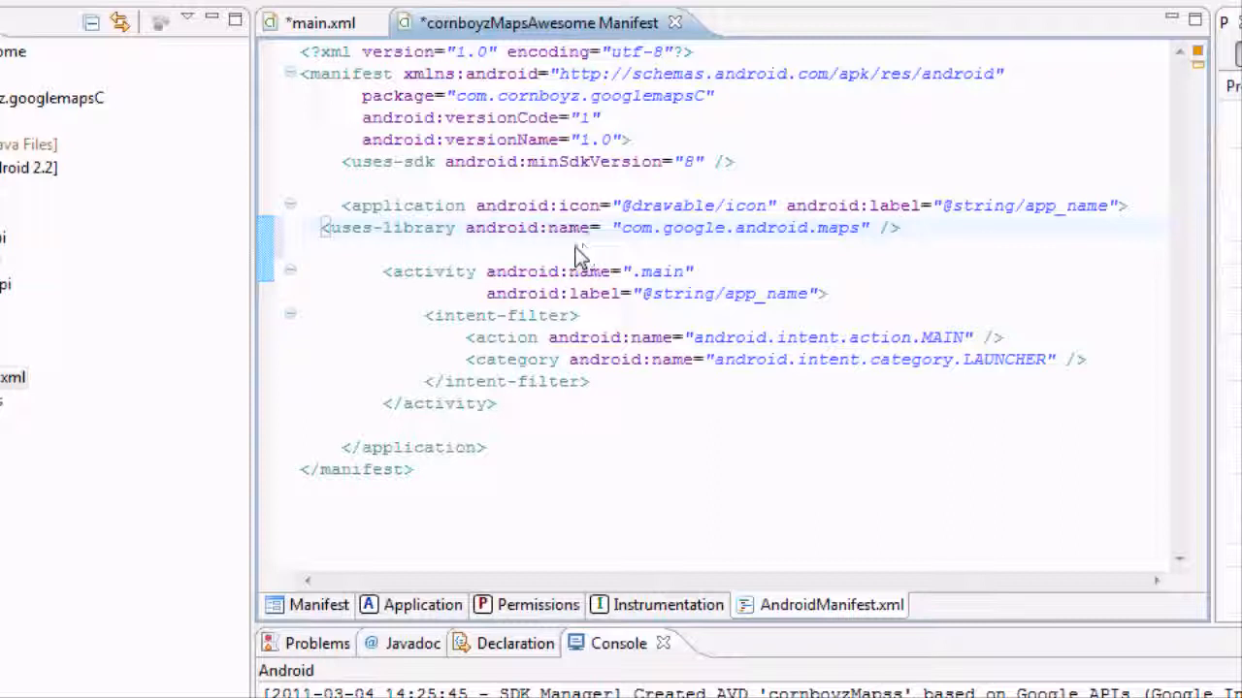
pyautogui.moveTo(543, 248)
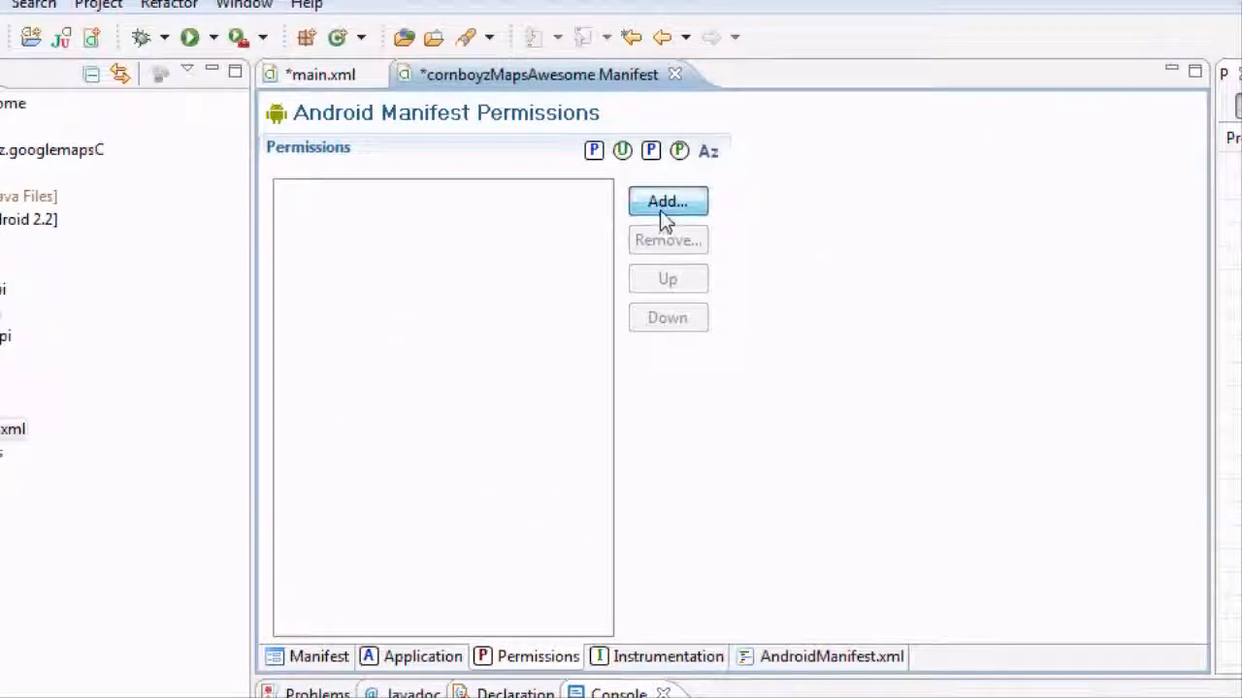
# Step: Add a Uses Permission named android.permission.INTERNET and view the resulting manifest XML source
pyautogui.click(667, 202)
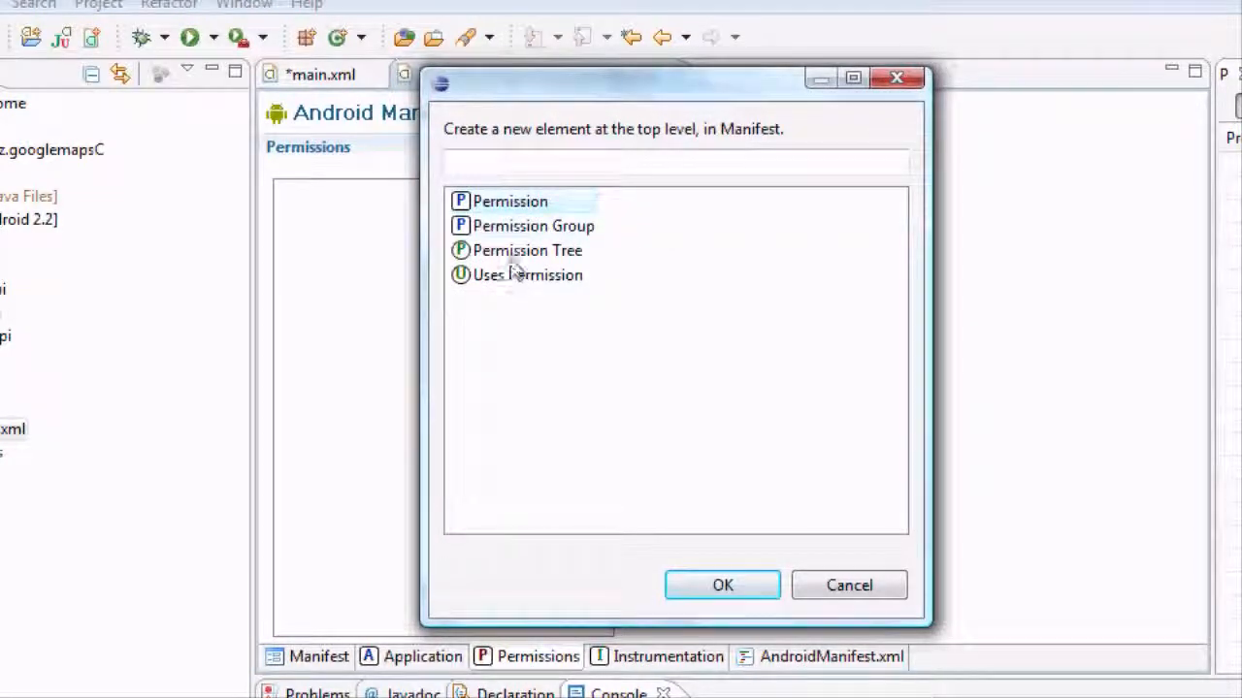
pyautogui.click(722, 586)
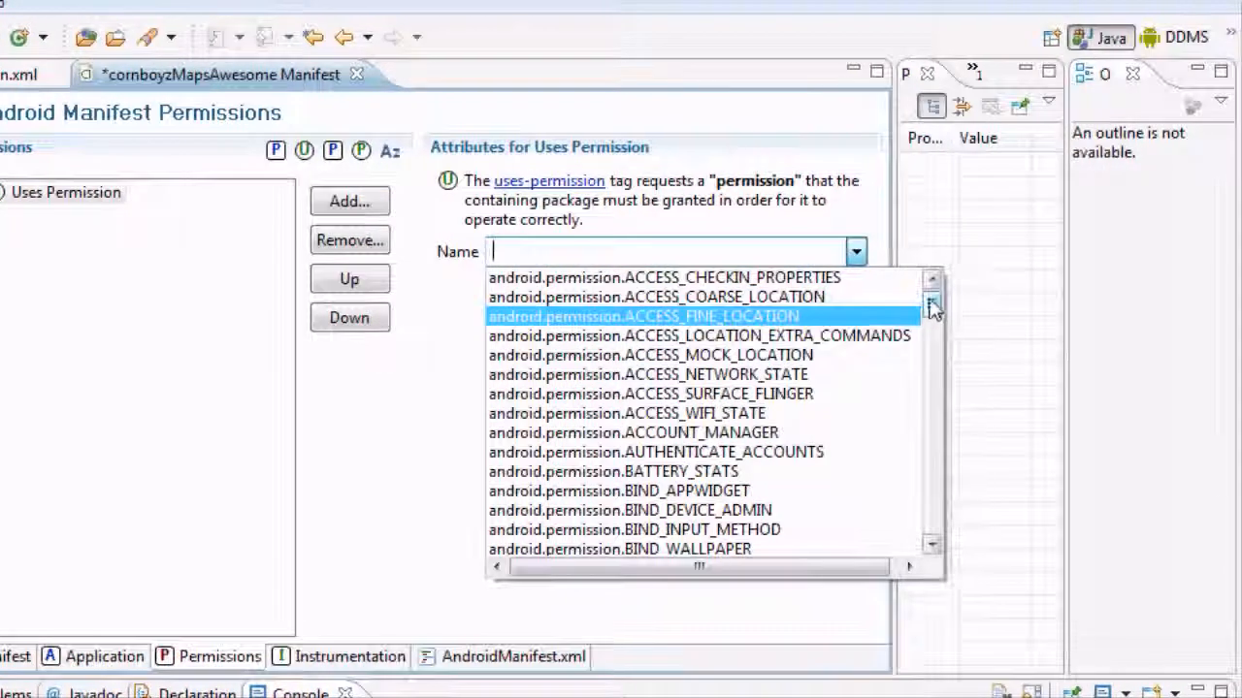
pyautogui.scroll(-3)
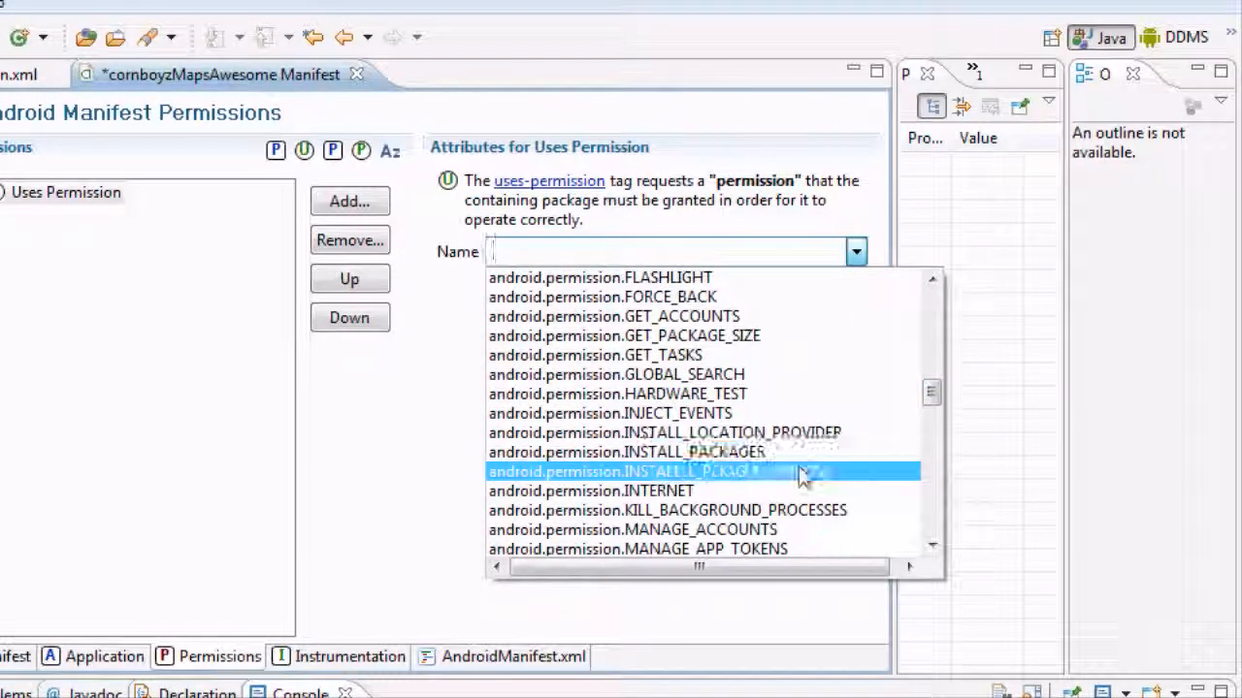
pyautogui.click(590, 489)
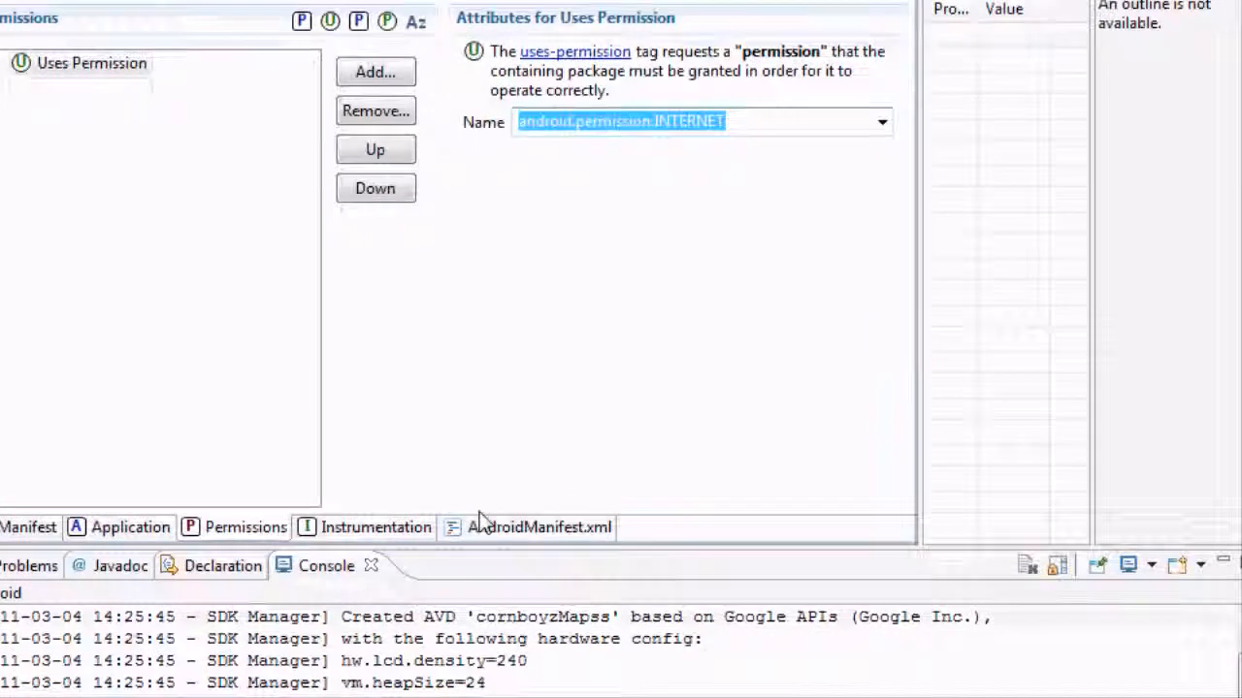
pyautogui.click(540, 528)
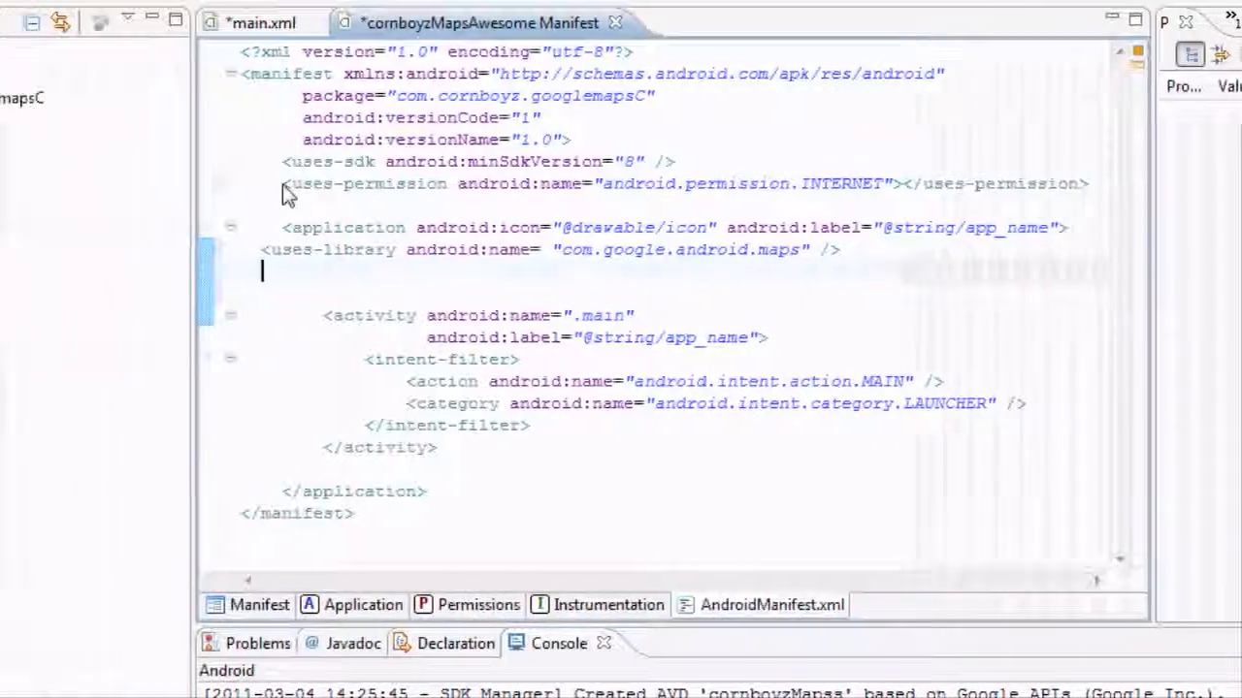
# Step: Close the AndroidManifest.xml editor tab, leaving main.xml with its MapView open
pyautogui.moveTo(308, 182); pyautogui.dragTo(908, 182)
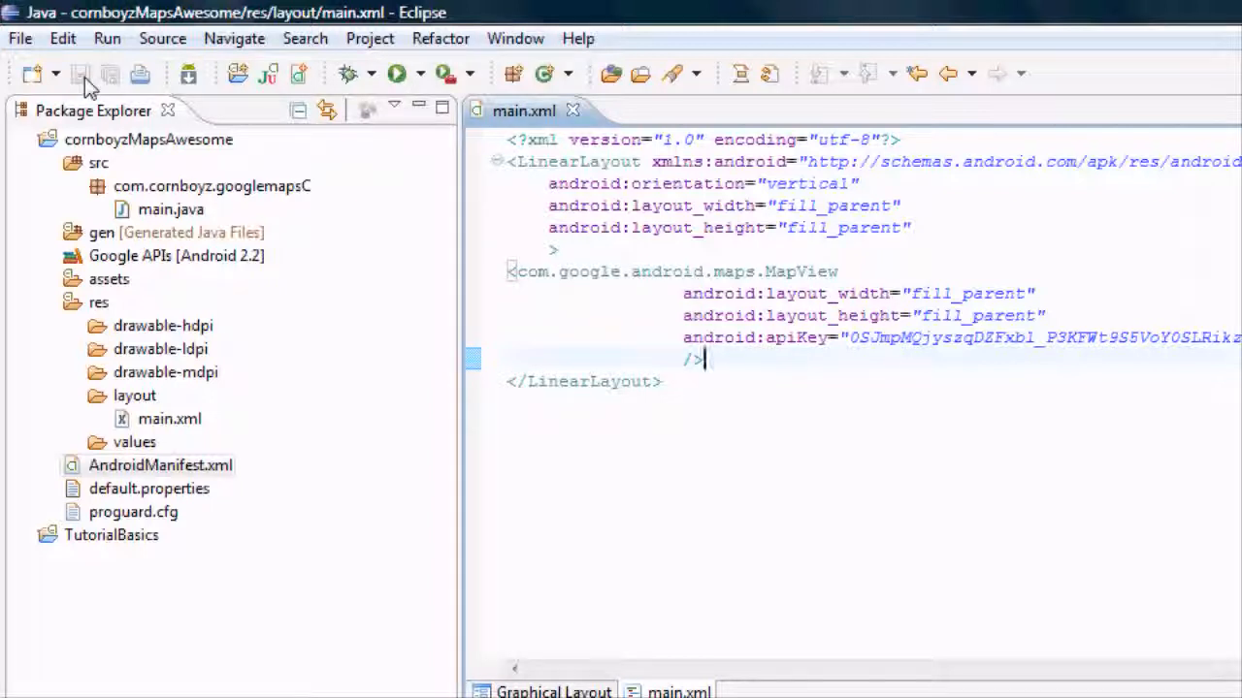
pyautogui.moveTo(166, 109)
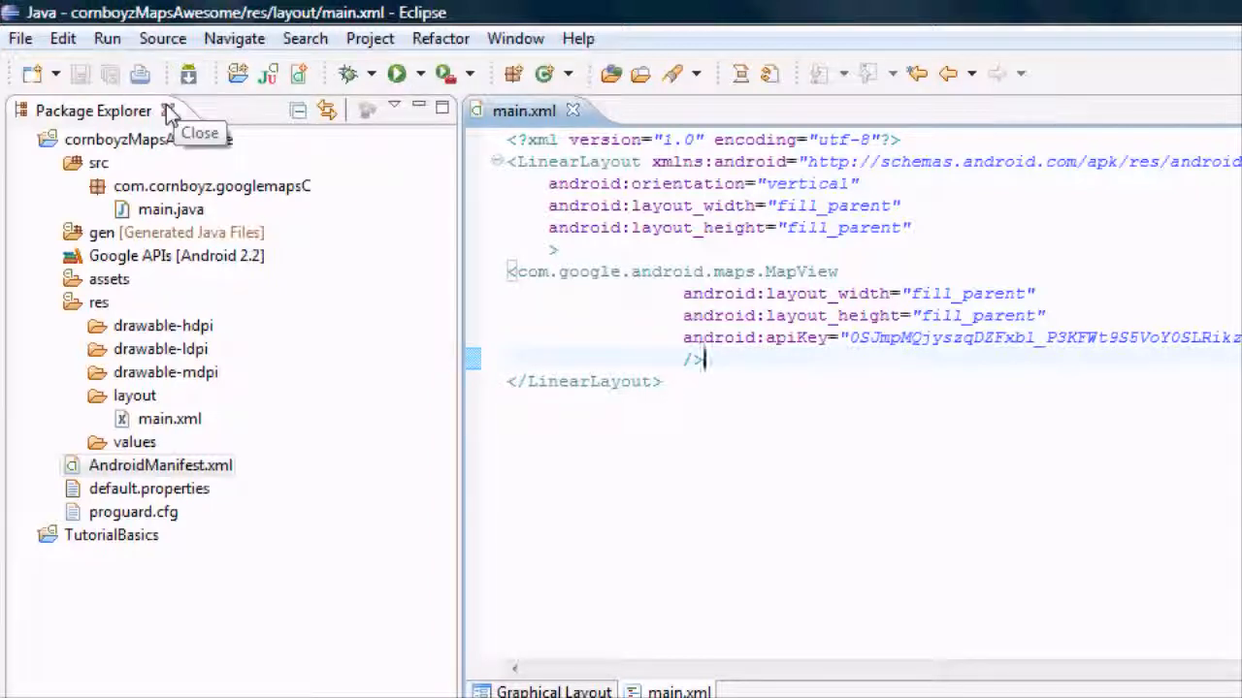